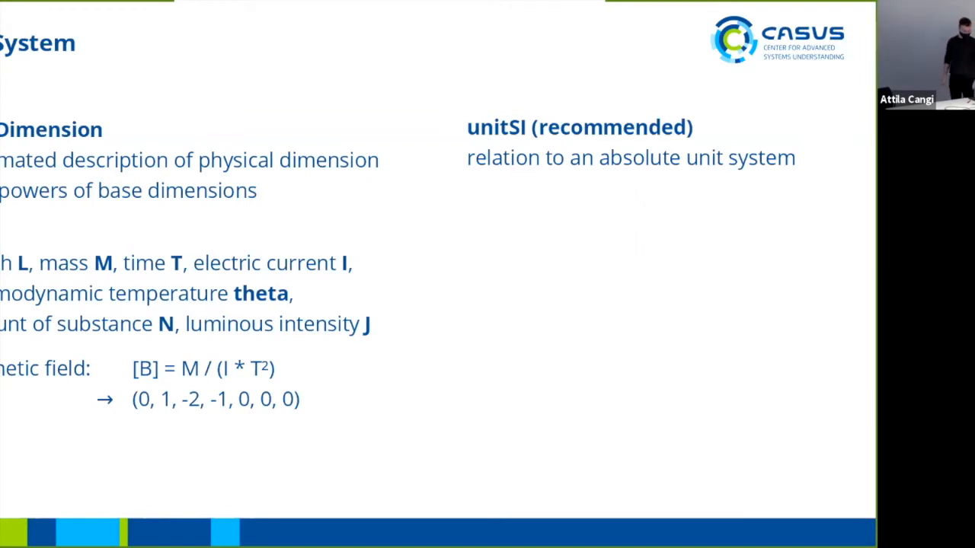
Advance the slides through the streaming diagram up to the asynchronous data dumper step.
key("Right")
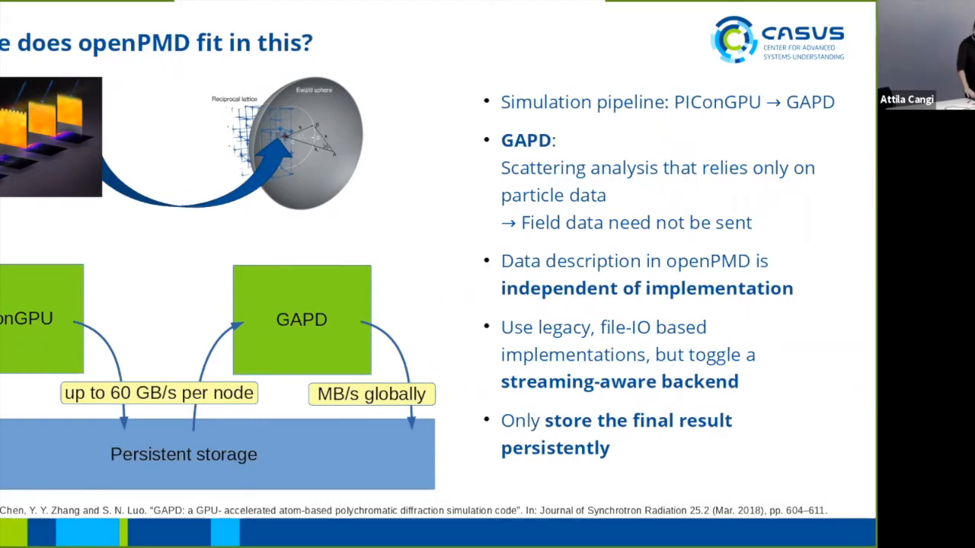
key("Right")
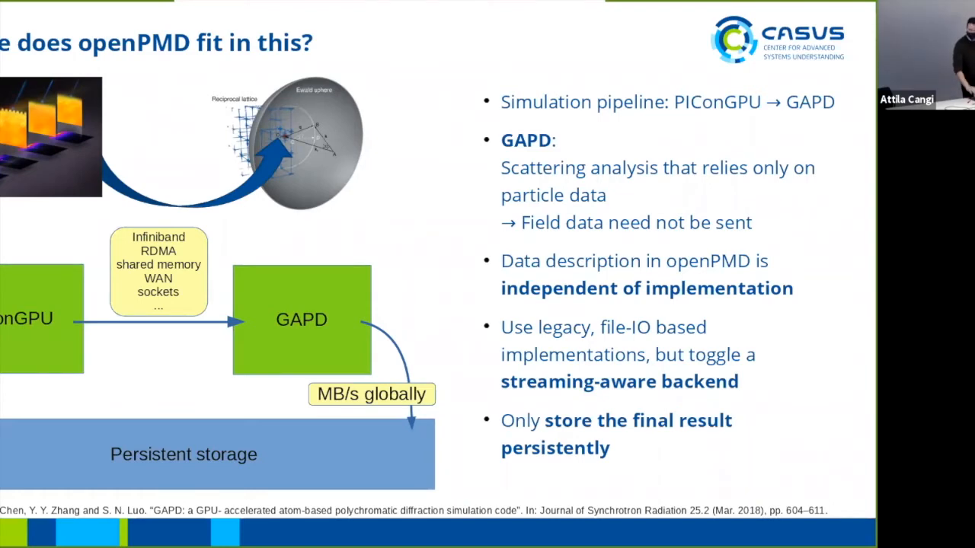
key("Right")
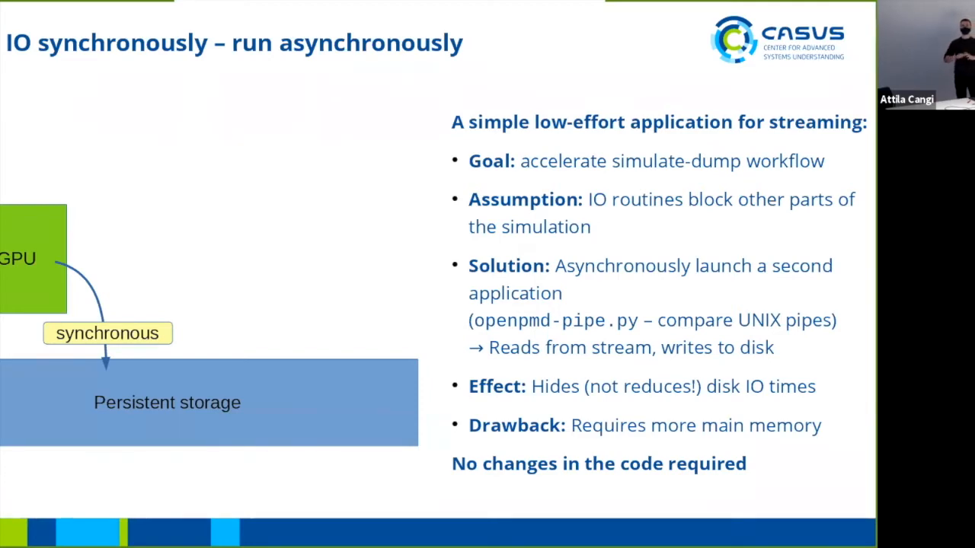
key("Right")
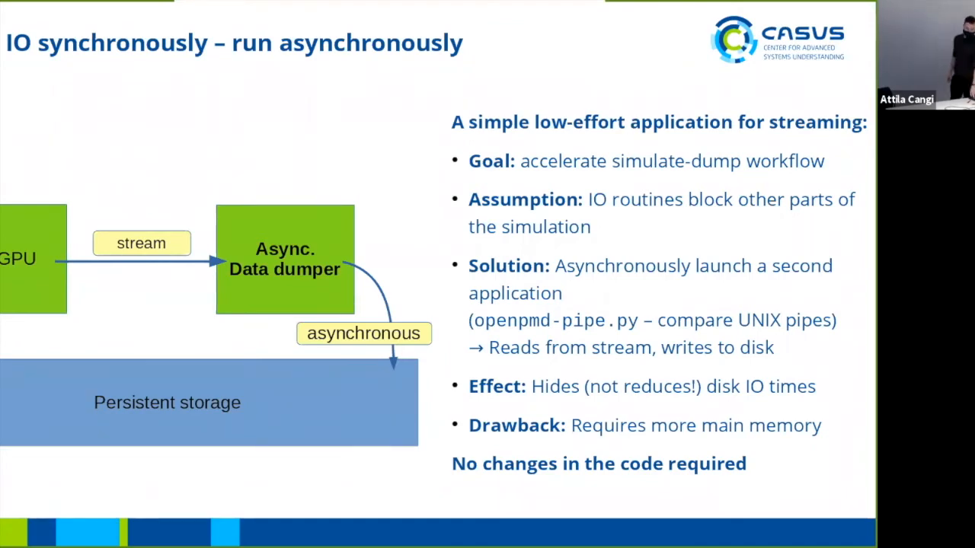
key("Right")
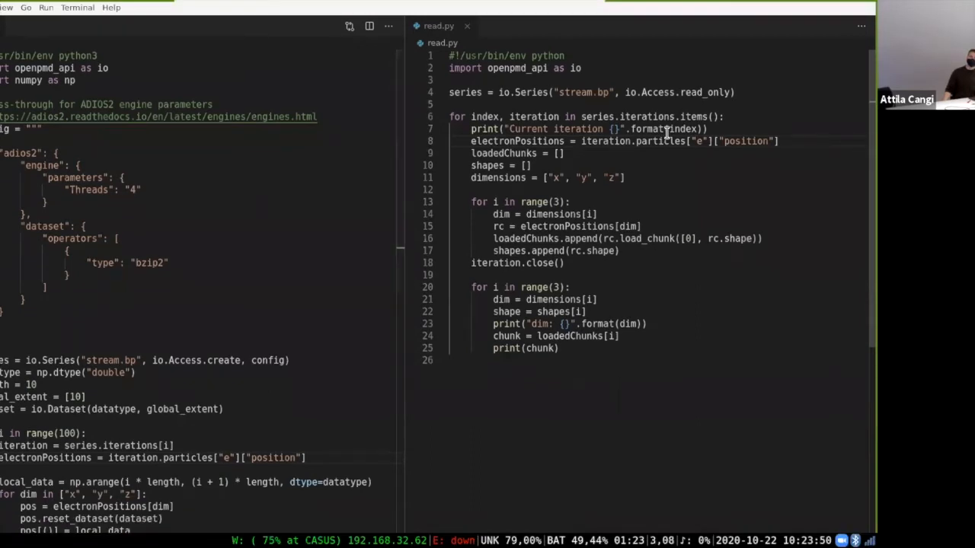
Point out the create access mode, the config argument and the iterations loop in write.py.
left_click(634, 93)
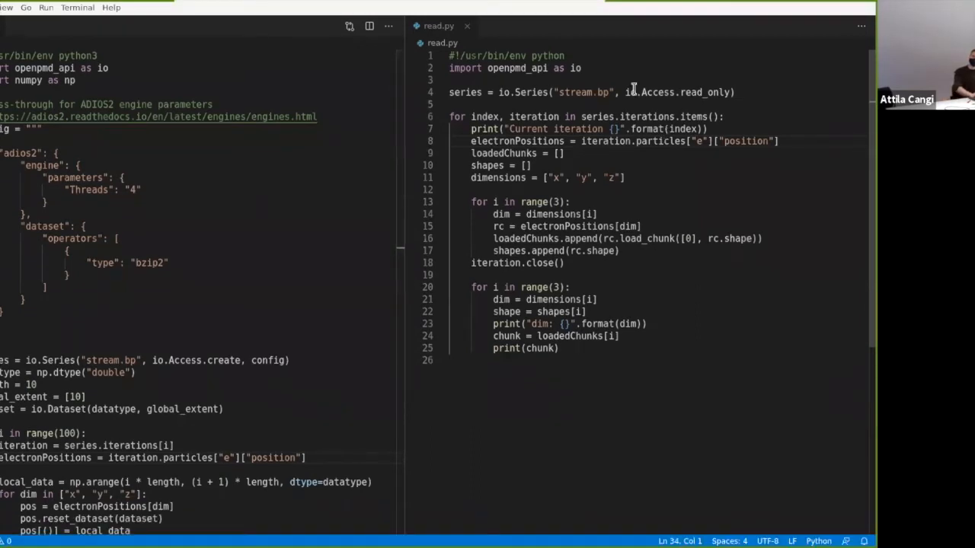
mouse_move(268, 167)
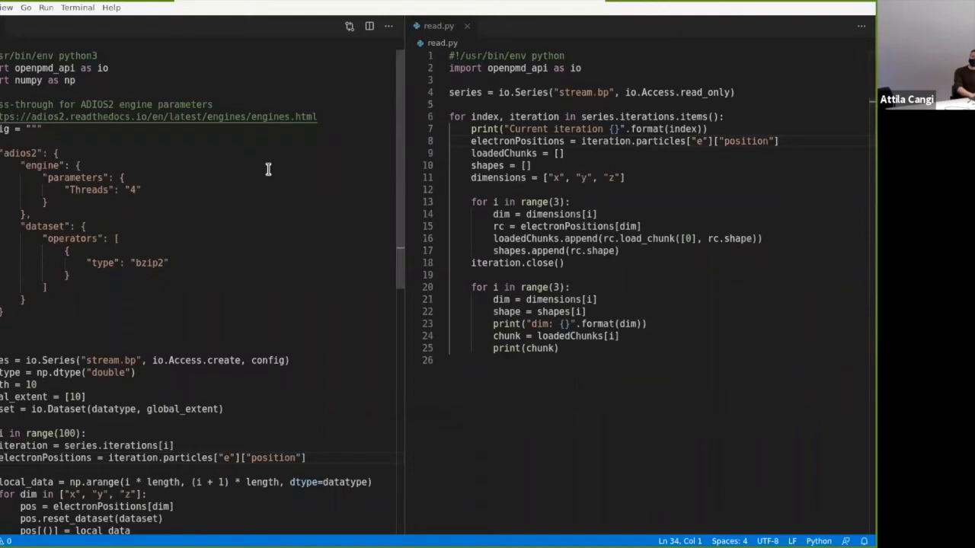
mouse_move(687, 146)
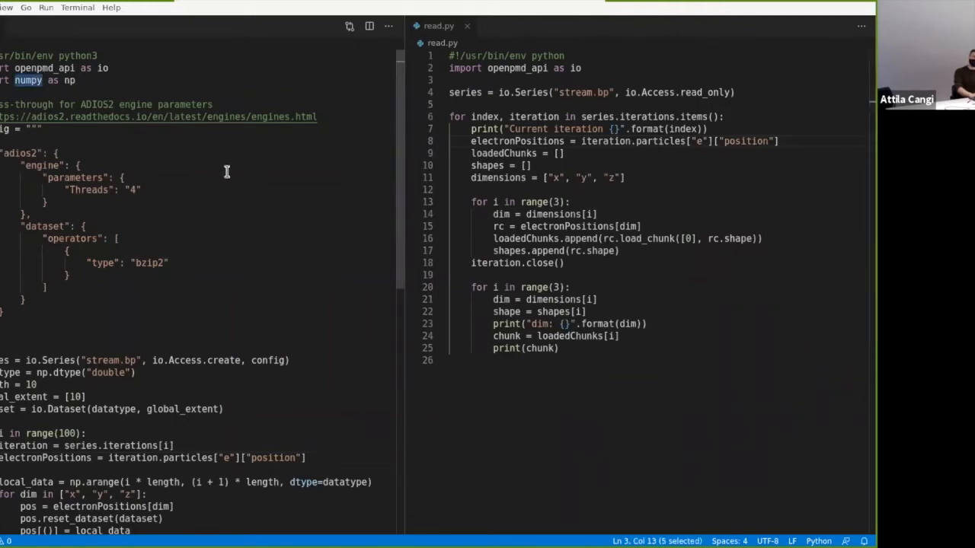
mouse_move(219, 171)
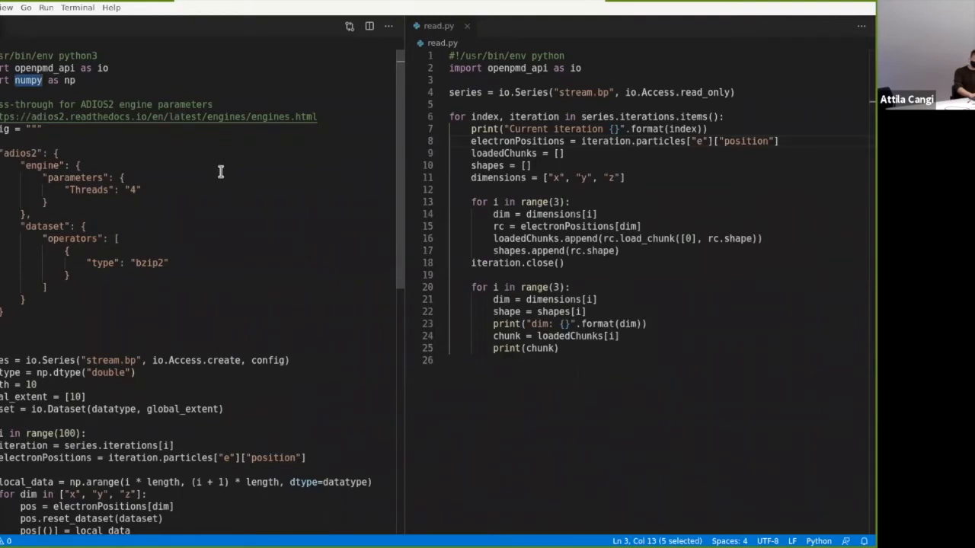
mouse_move(58, 360)
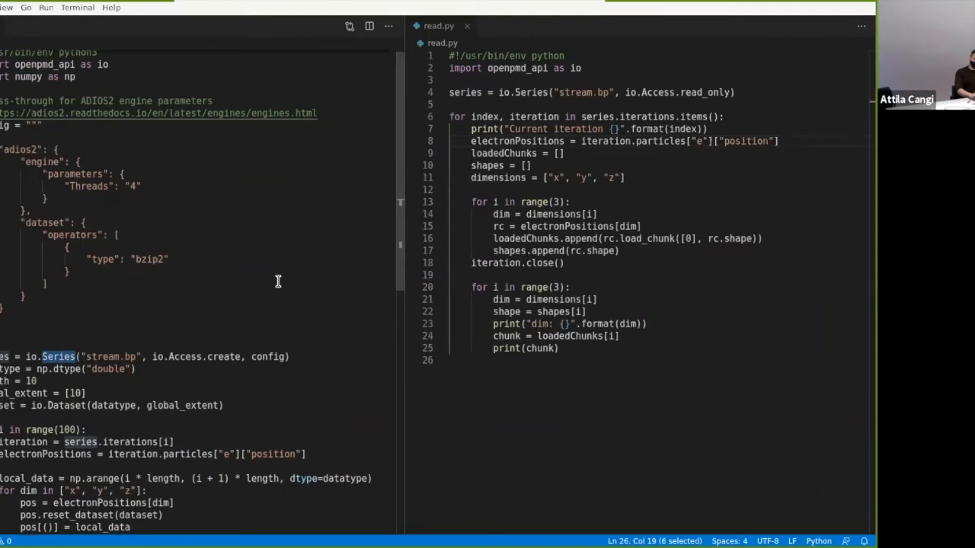
scroll("down", 3)
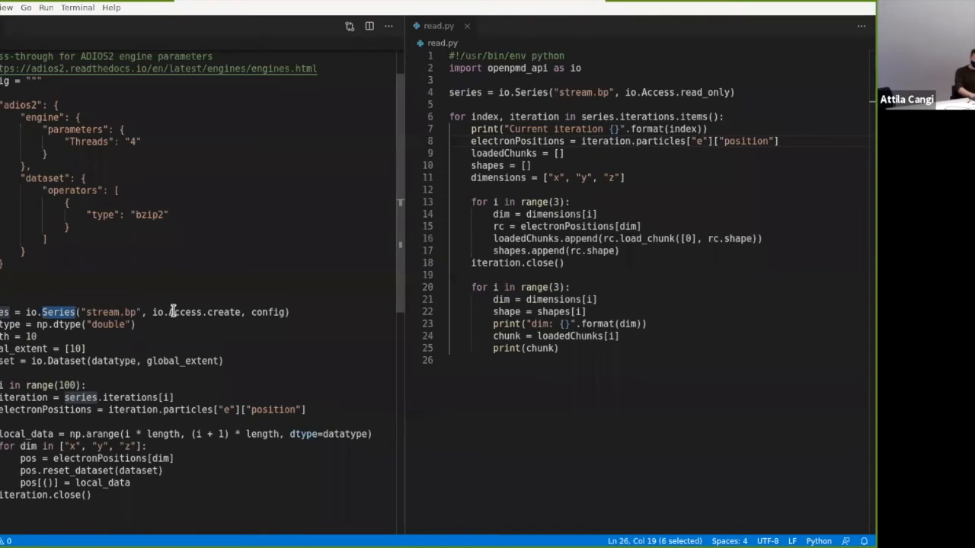
double_click(226, 312)
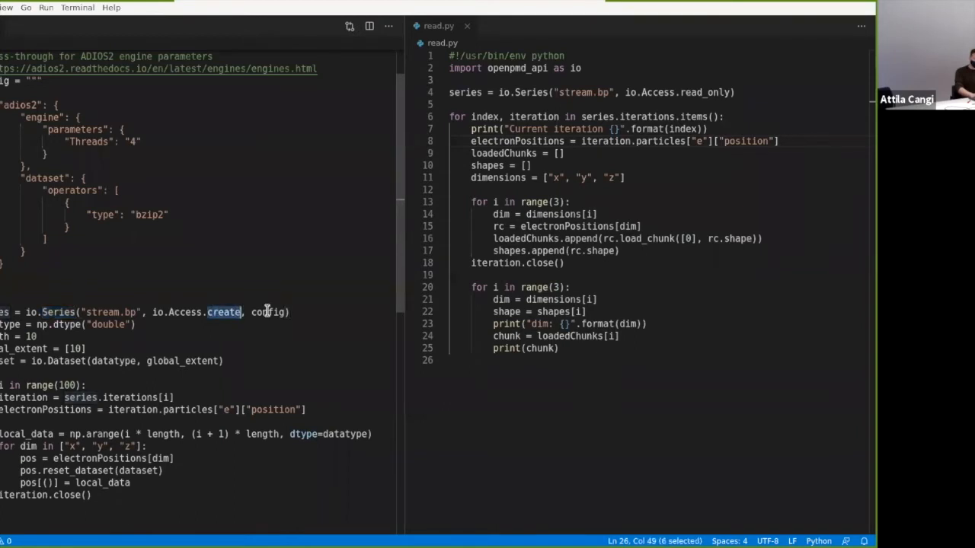
double_click(268, 312)
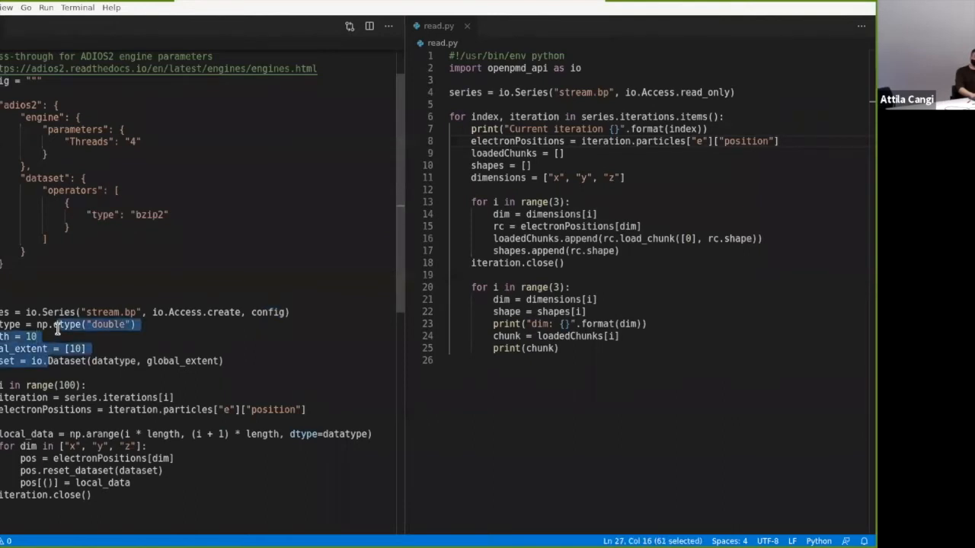
mouse_move(226, 296)
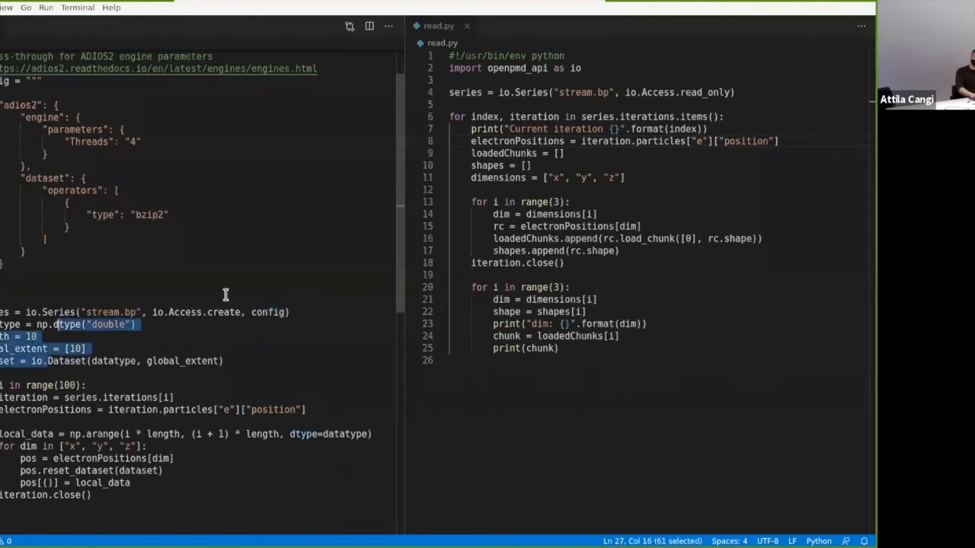
mouse_move(73, 384)
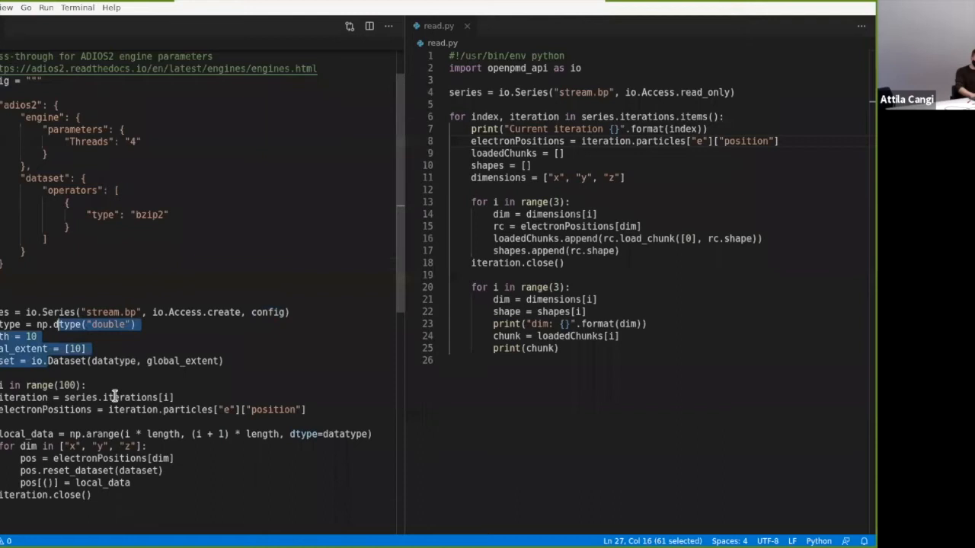
double_click(131, 396)
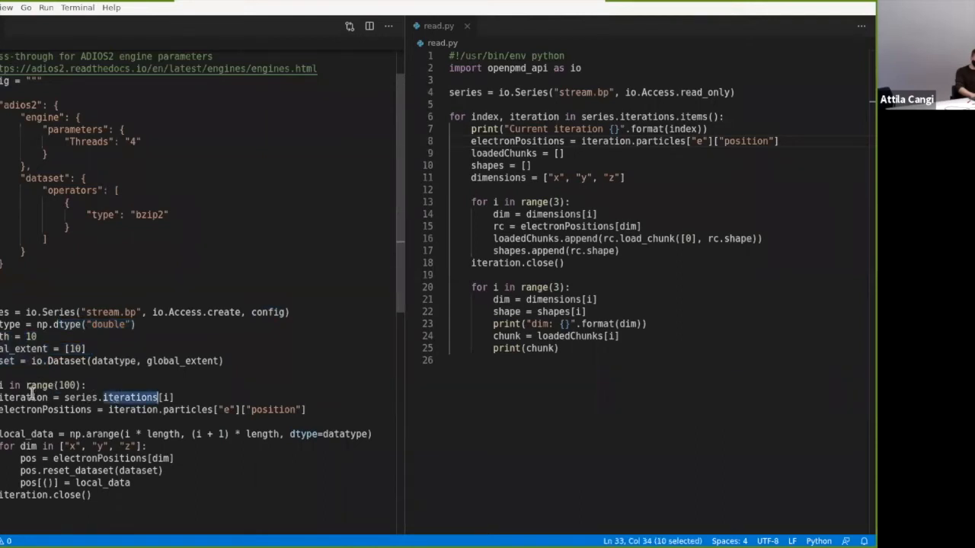
mouse_move(177, 409)
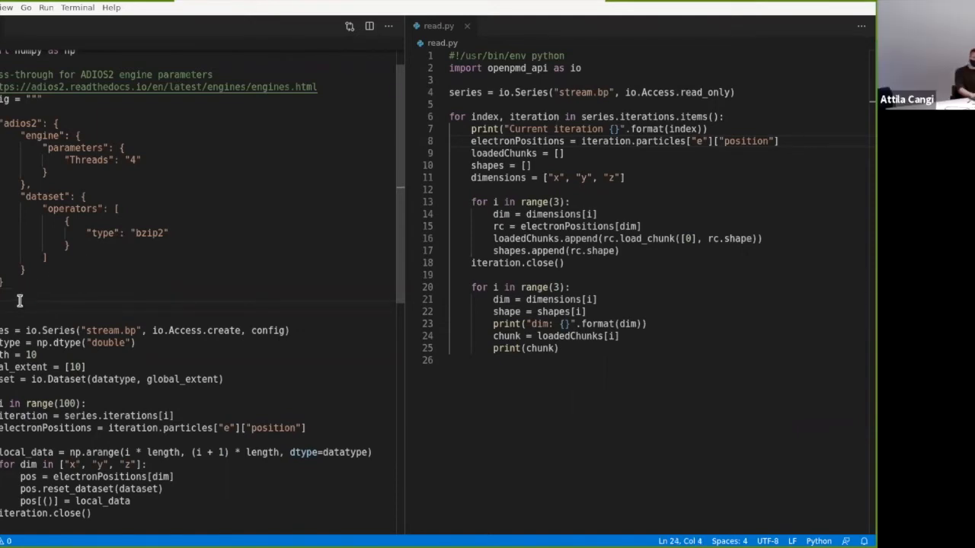
mouse_move(148, 231)
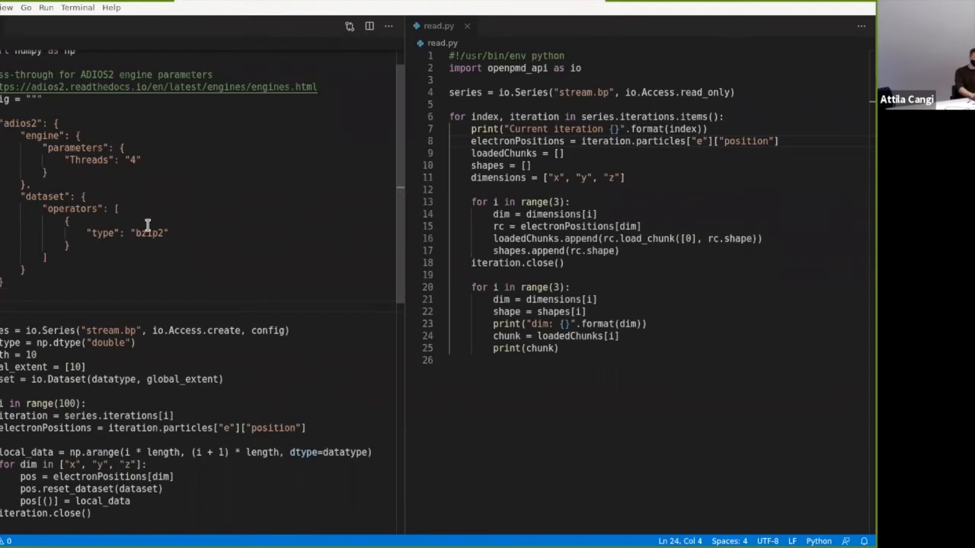
Revisit the create access mode in the Series call, then move to the two-pane terminal in the demo folder.
scroll("down", 3)
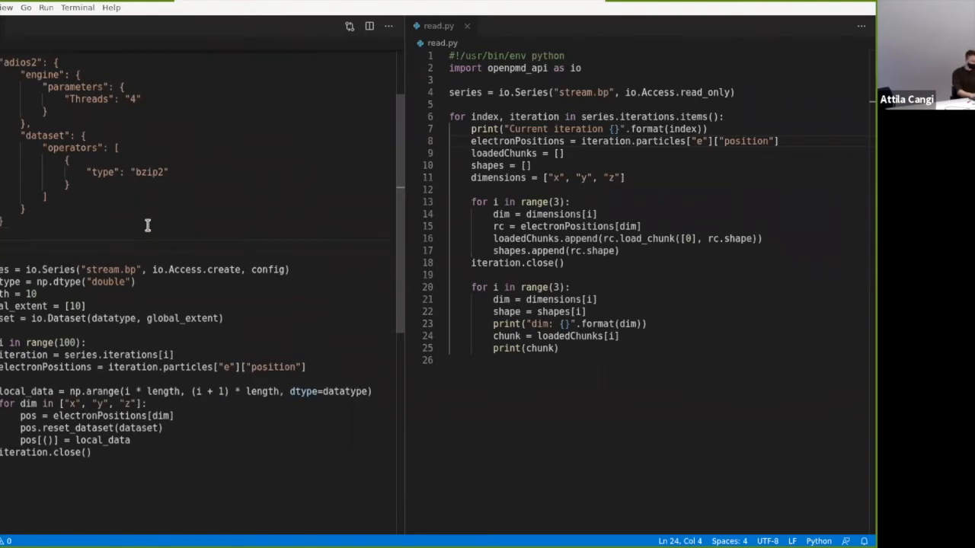
mouse_move(229, 292)
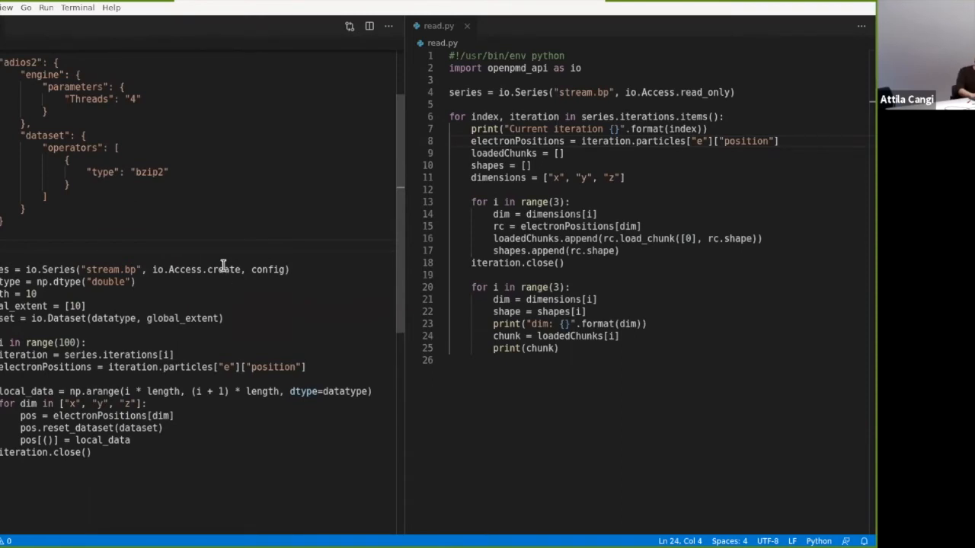
double_click(222, 268)
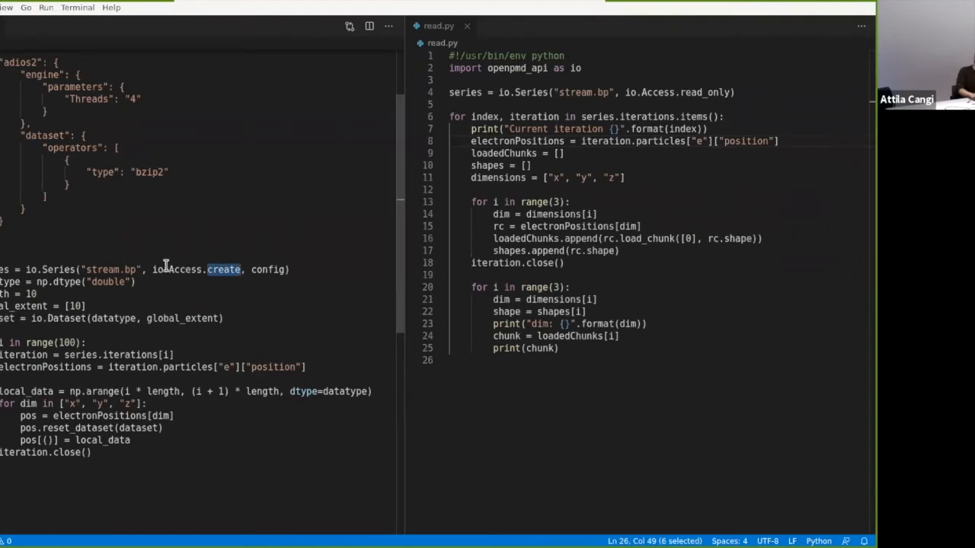
mouse_move(103, 268)
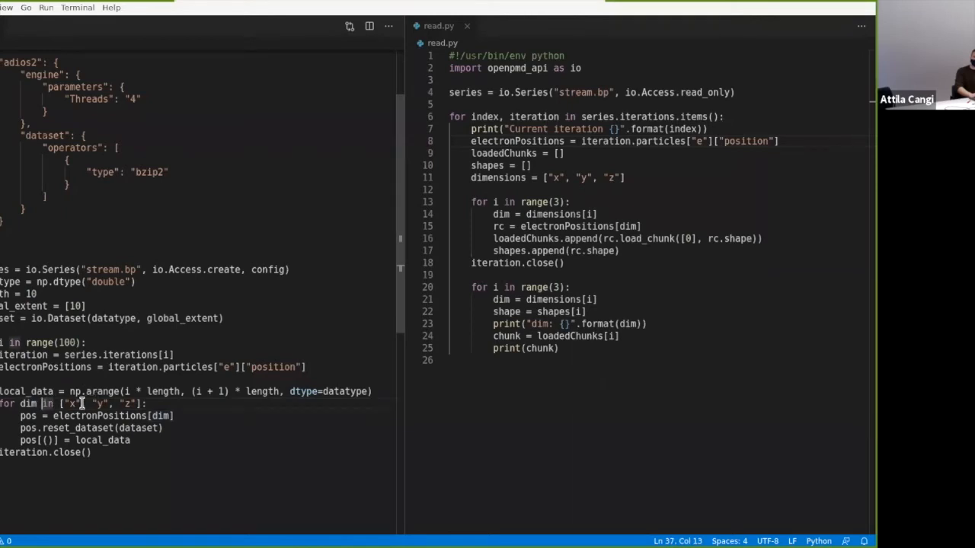
mouse_move(74, 439)
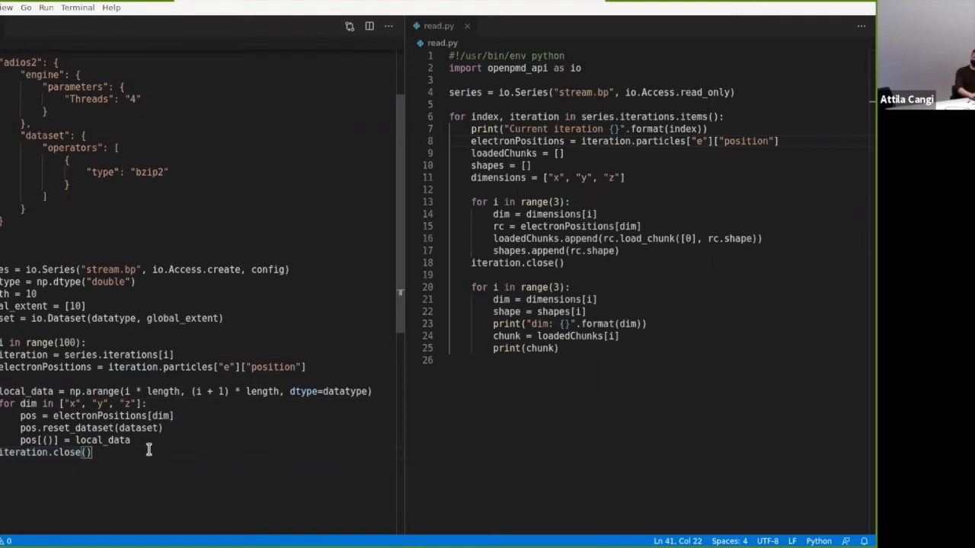
mouse_move(719, 101)
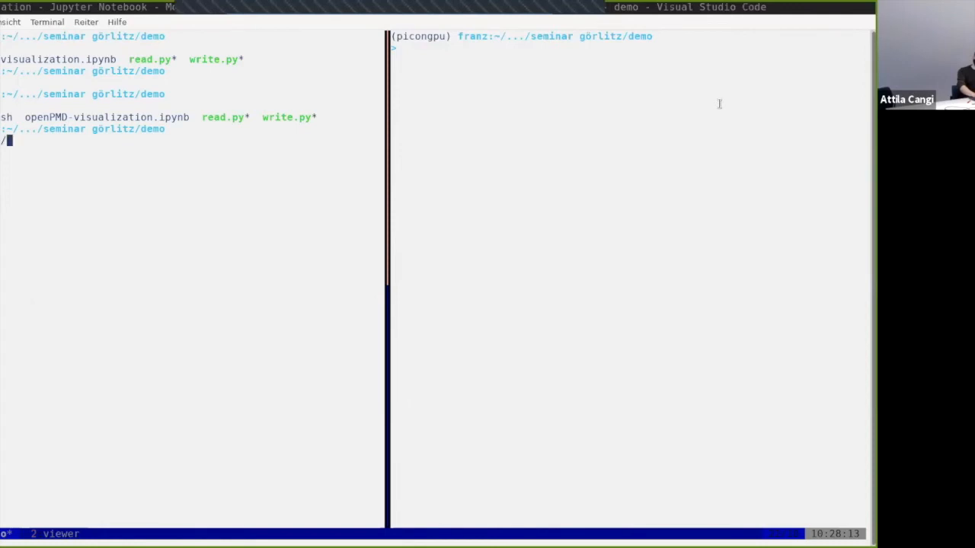
key("Return")
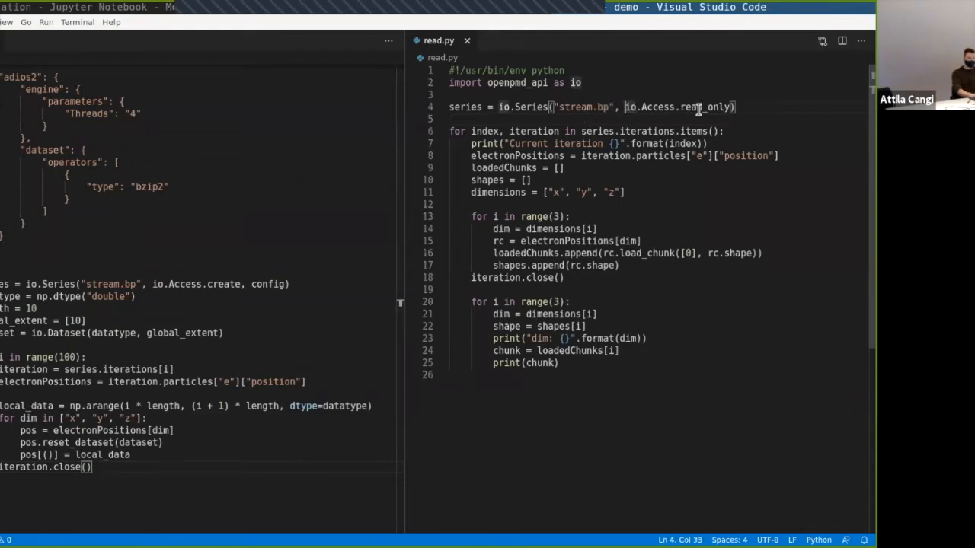
Highlight the read_only access mode and the loop over series iterations in read.py.
double_click(694, 106)
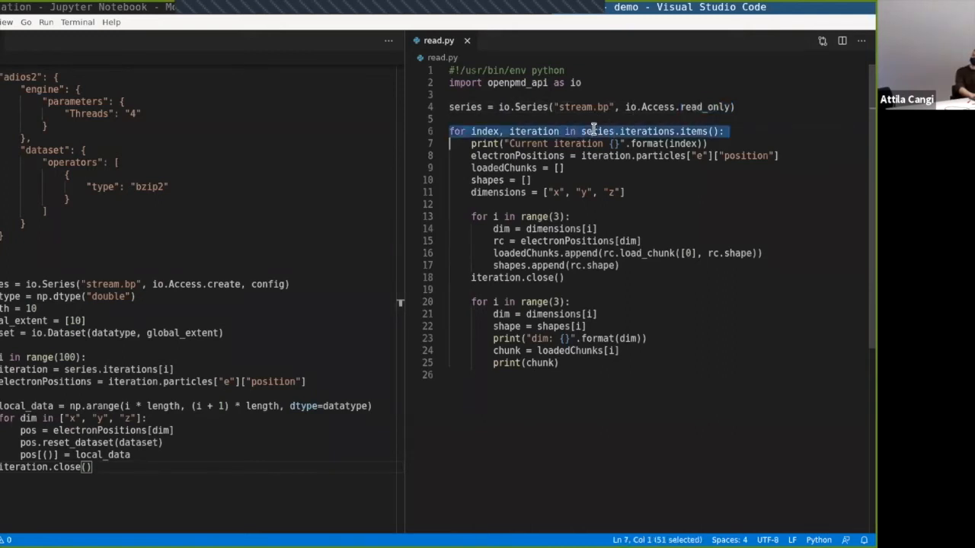
left_click(678, 155)
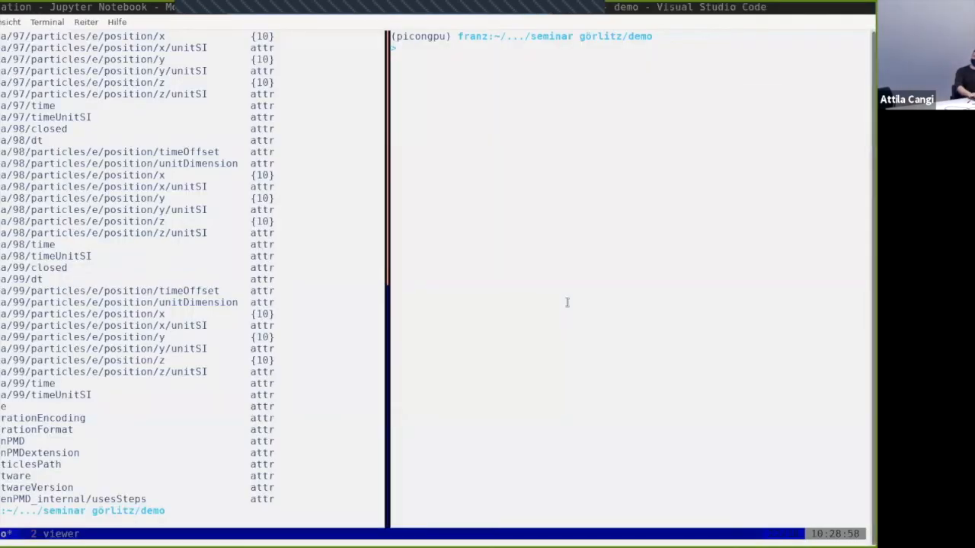
List the demo folder and start ./read.py in the right pane to consume the stream.
type("ls")
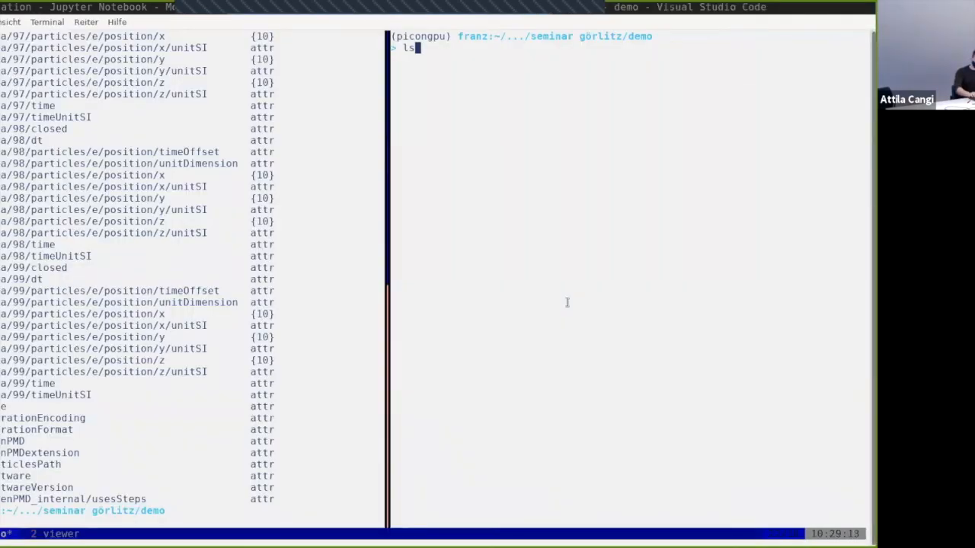
type("./read.py")
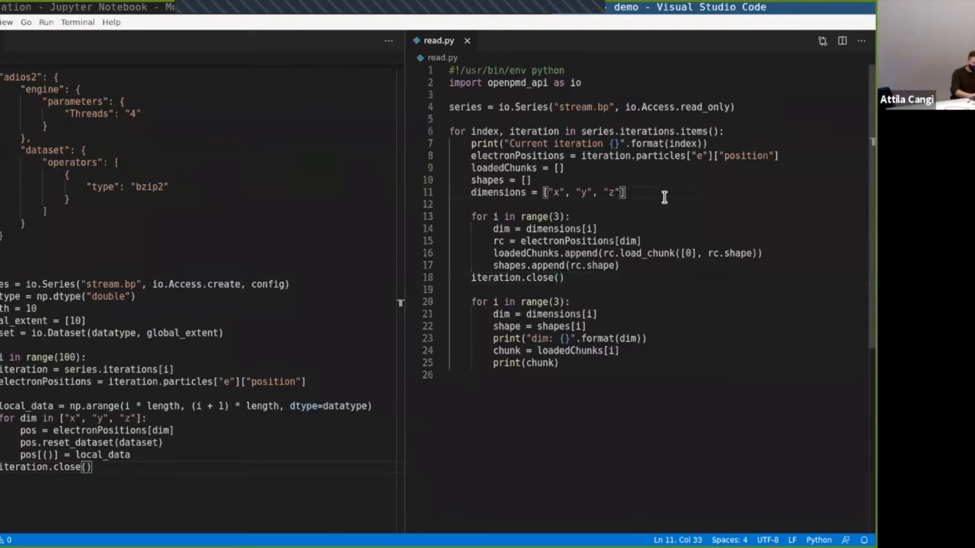
double_click(492, 277)
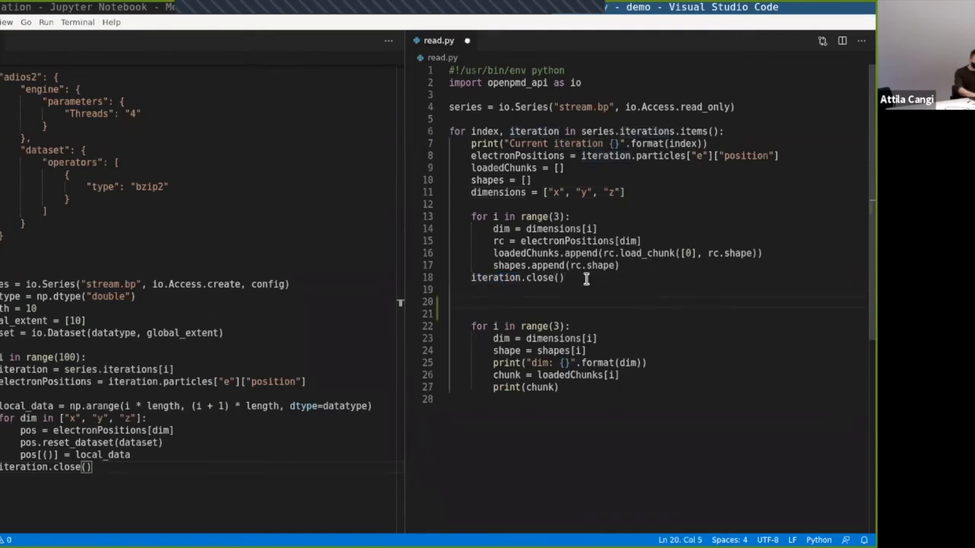
type("iteration.")
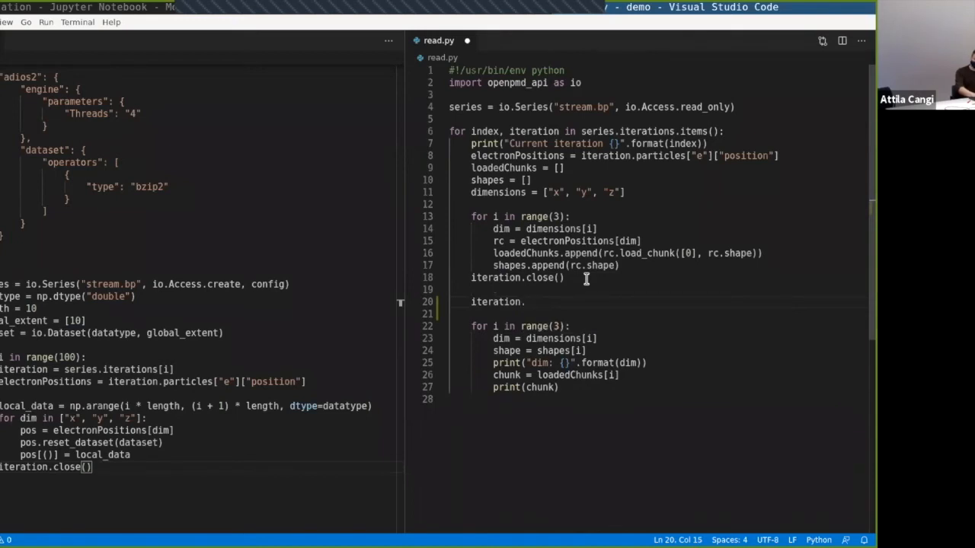
type("getDT")
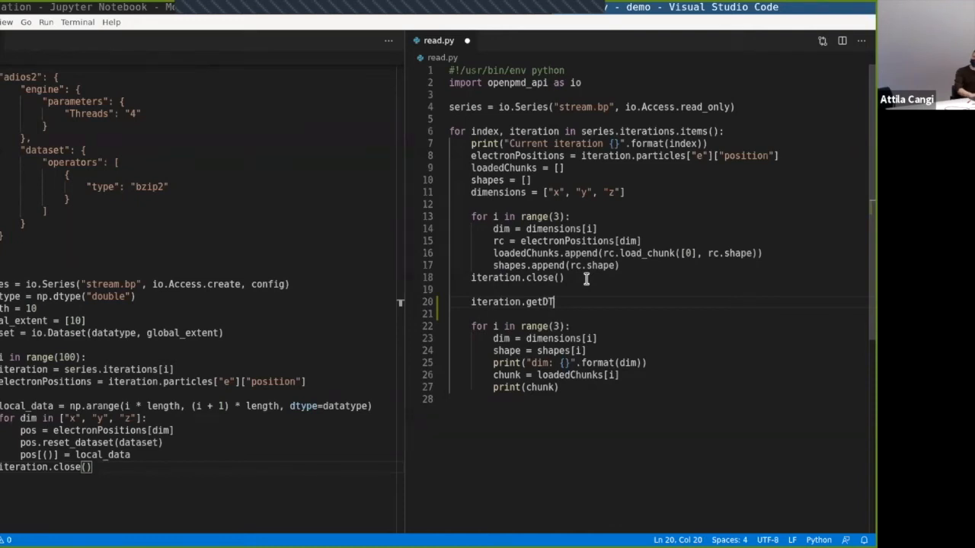
mouse_move(657, 238)
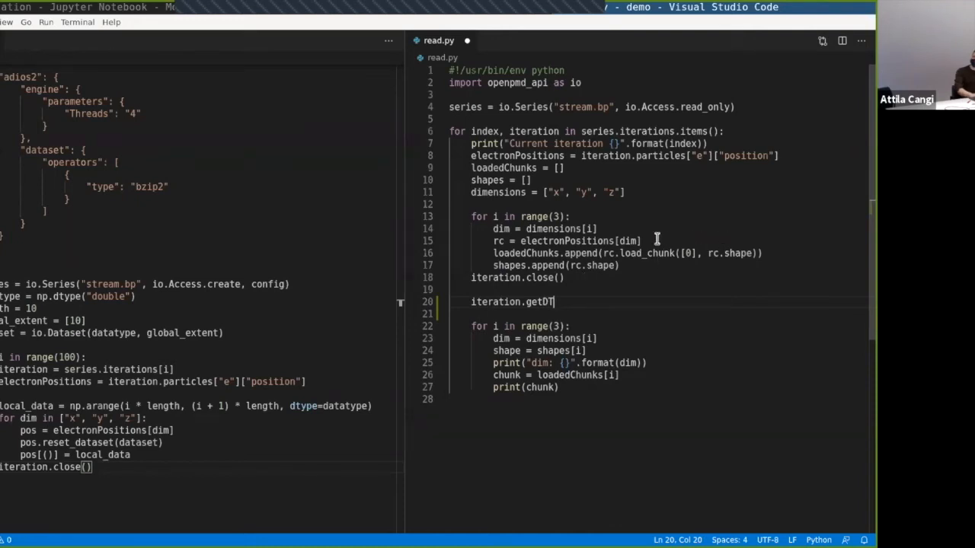
mouse_move(571, 302)
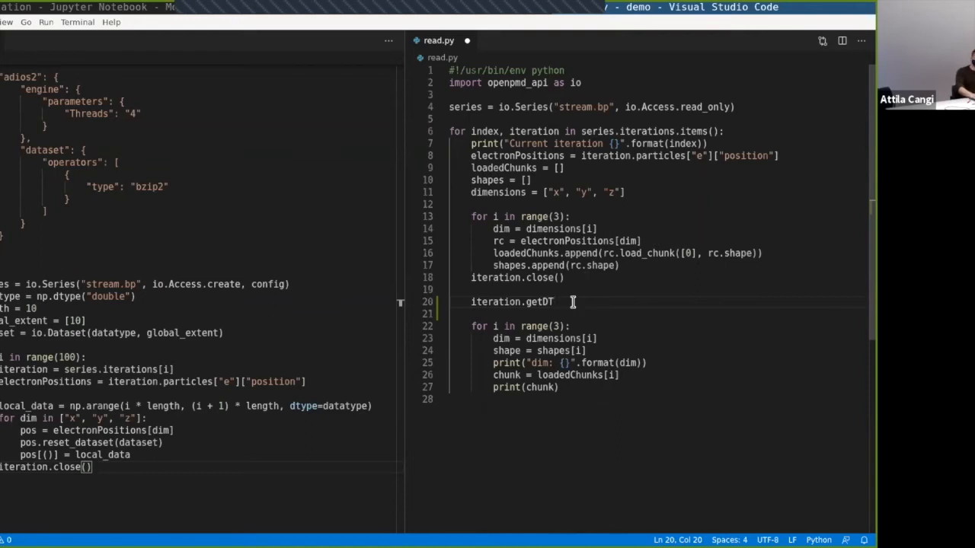
key("Backspace")
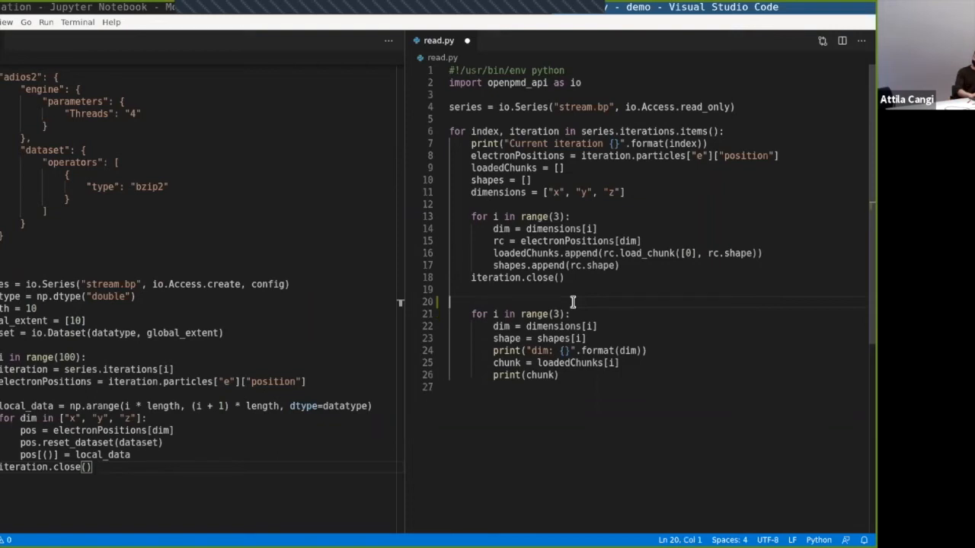
Remove the extra blank line above the second for loop in read.py.
key("Backspace")
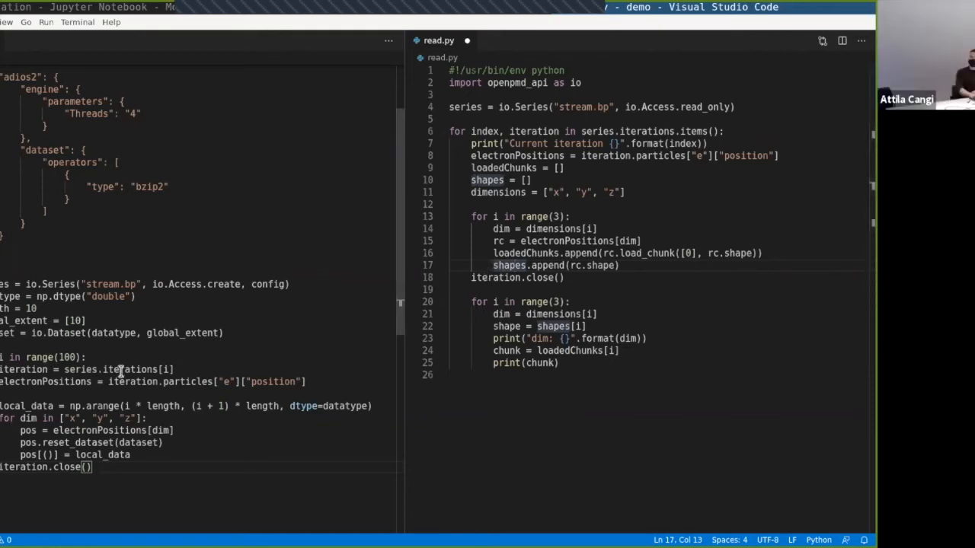
left_click(64, 417)
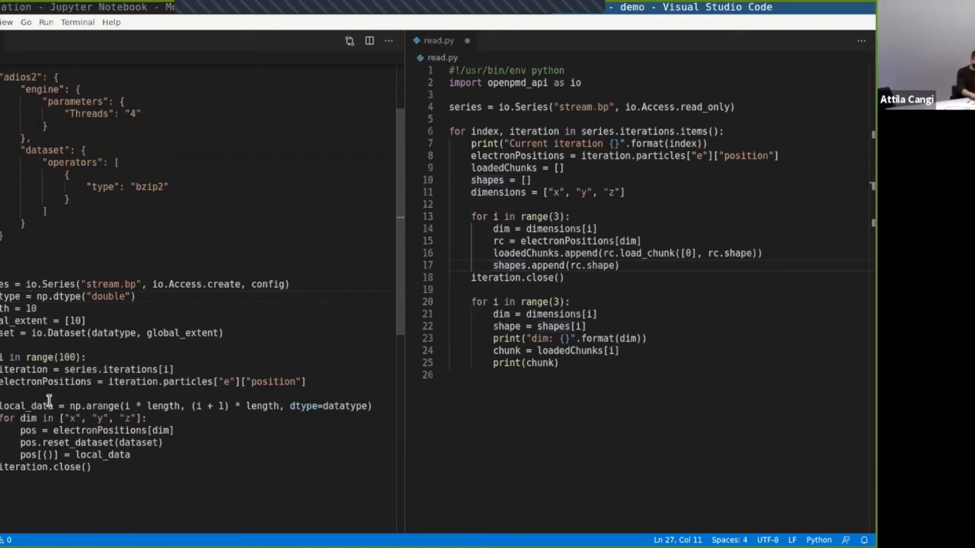
double_click(104, 405)
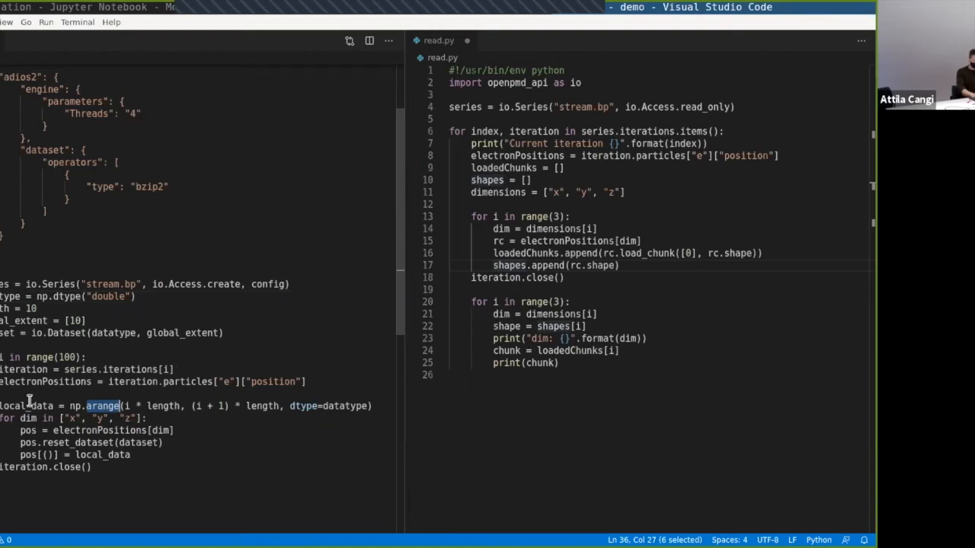
triple_click(103, 406)
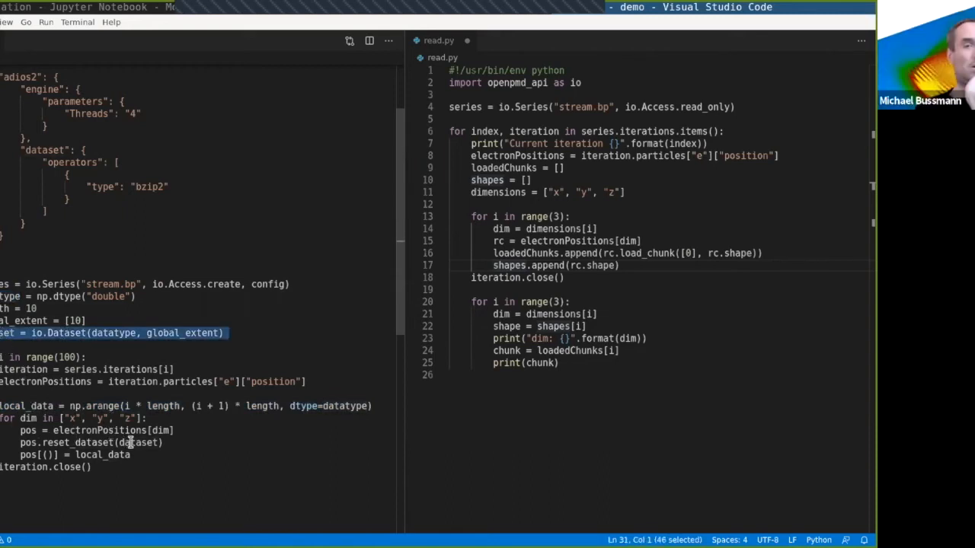
double_click(140, 442)
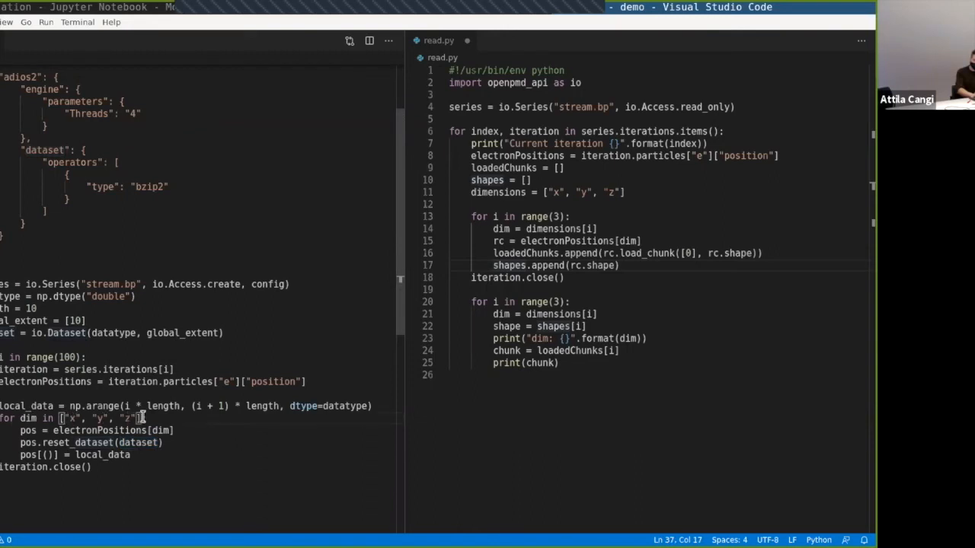
mouse_move(82, 411)
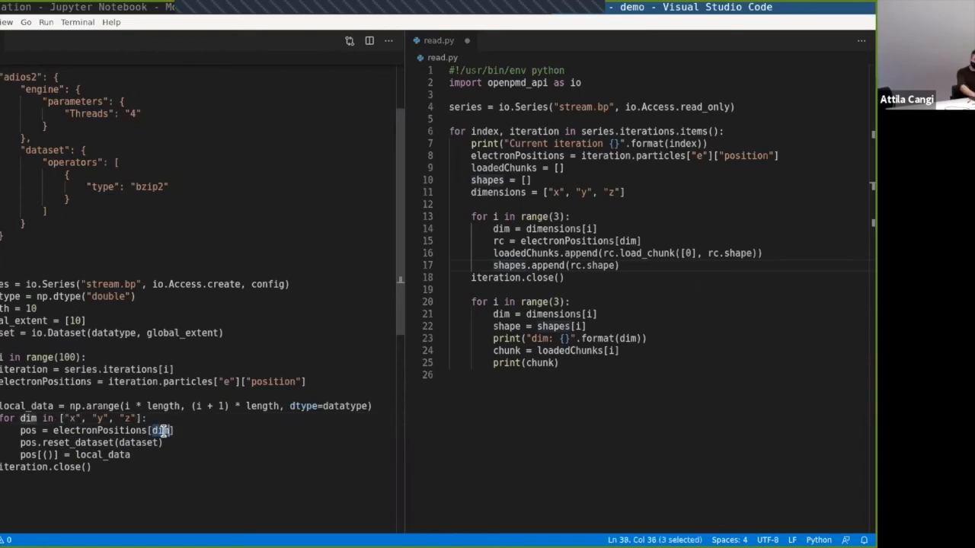
Complete the io.SCALAR record component reference in read.py.
type("io.SCAL")
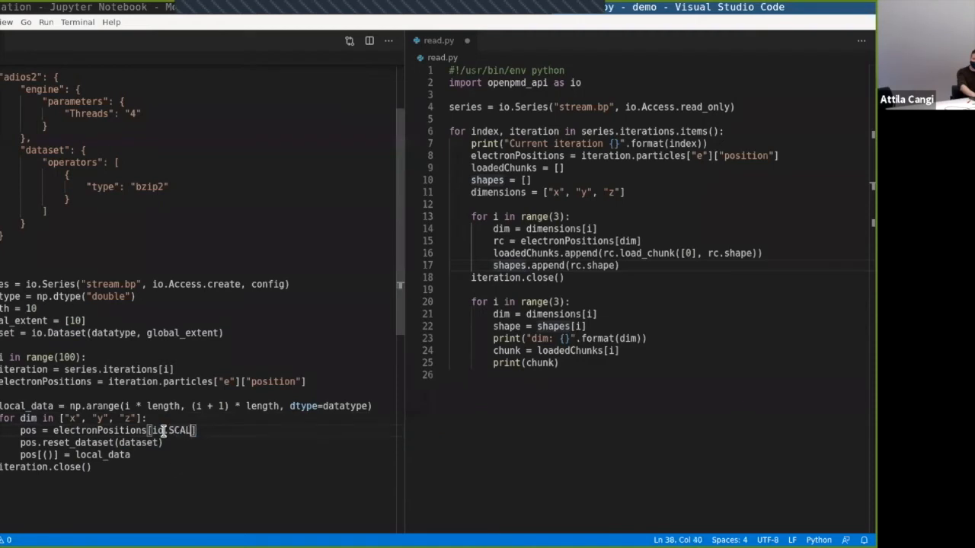
type("AR")
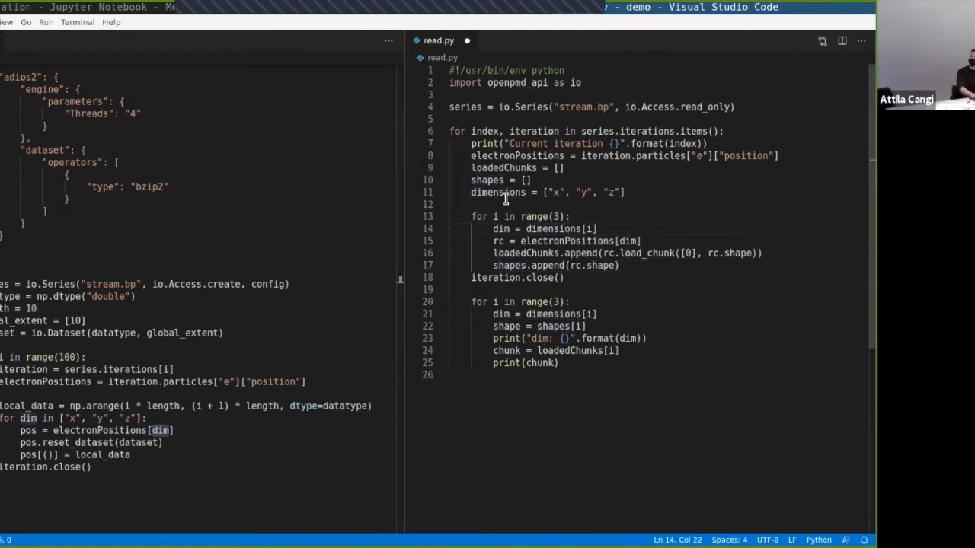
double_click(498, 192)
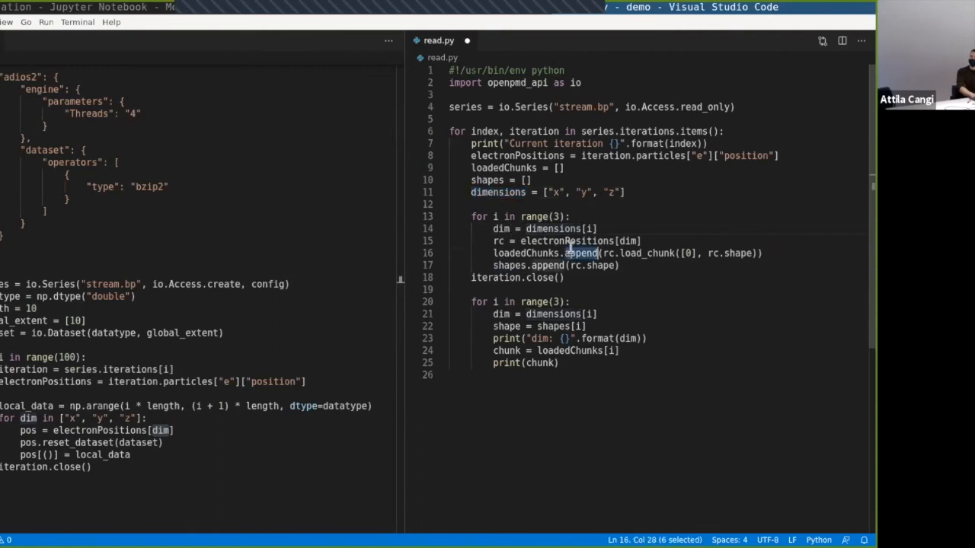
Add a trailing comment # dim = "y" after the dimension lookup on line 14.
left_click(630, 240)
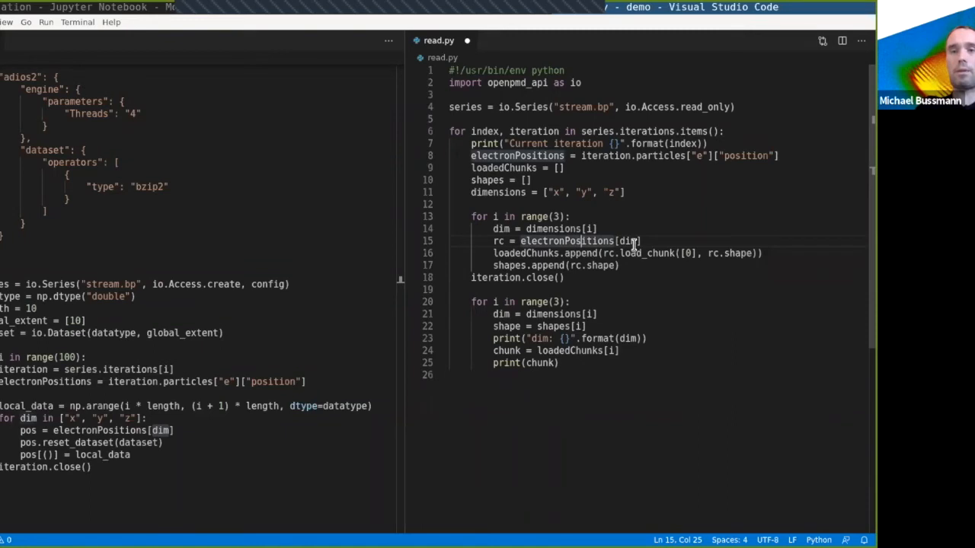
mouse_move(610, 223)
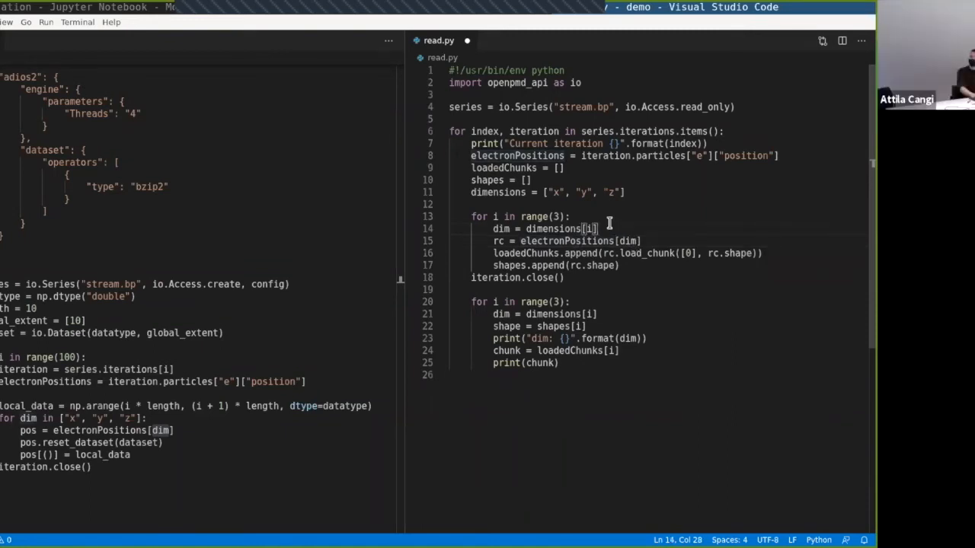
type("#dim")
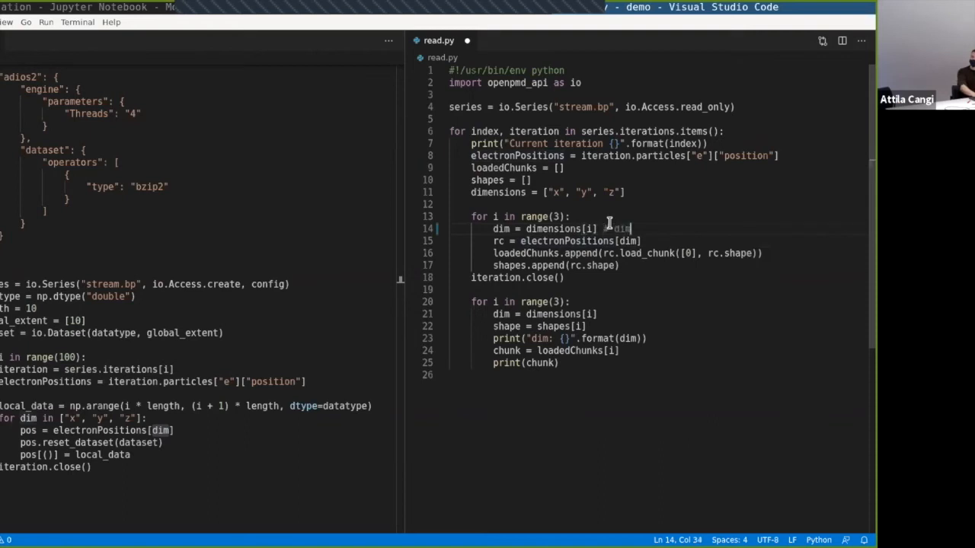
type("= \"\"")
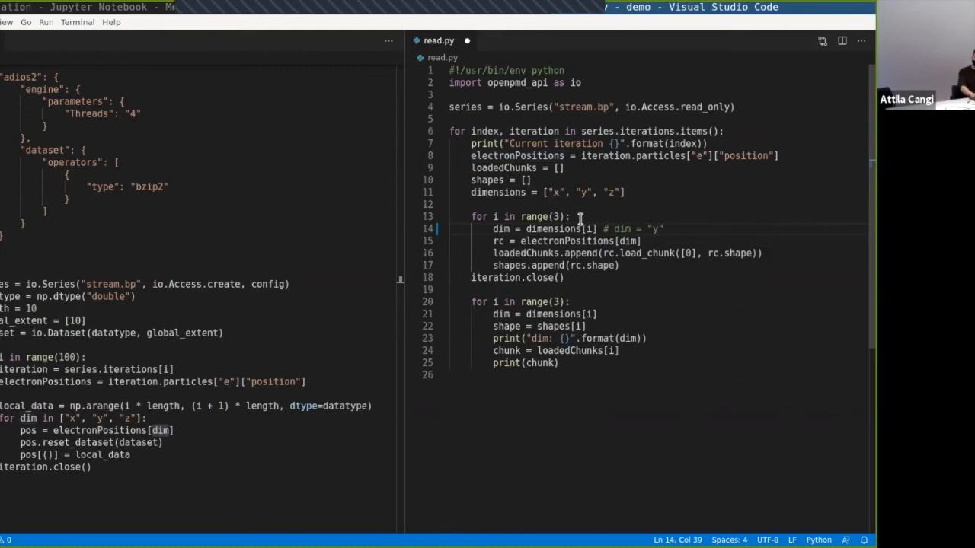
mouse_move(567, 228)
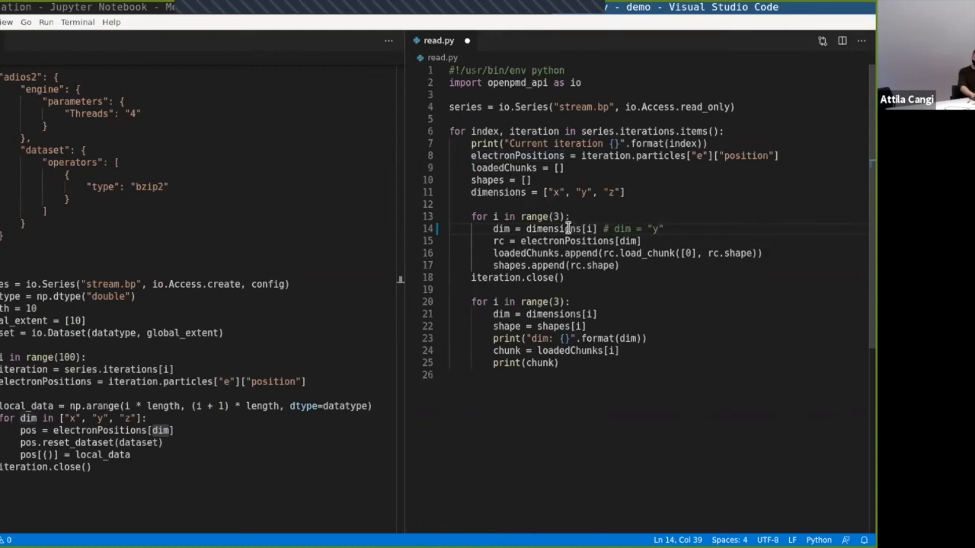
double_click(567, 241)
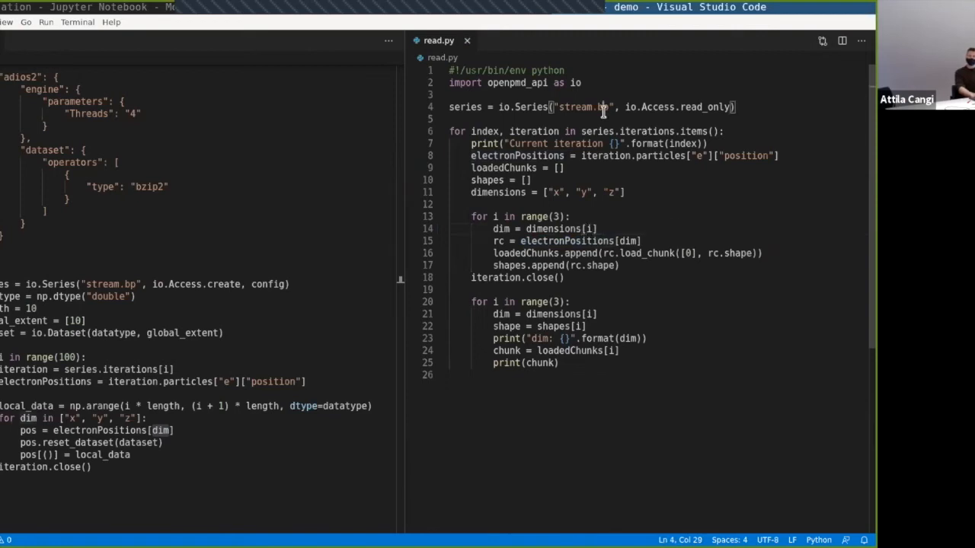
Change the reader's Series filename from stream.bp to stream.json.
type("json")
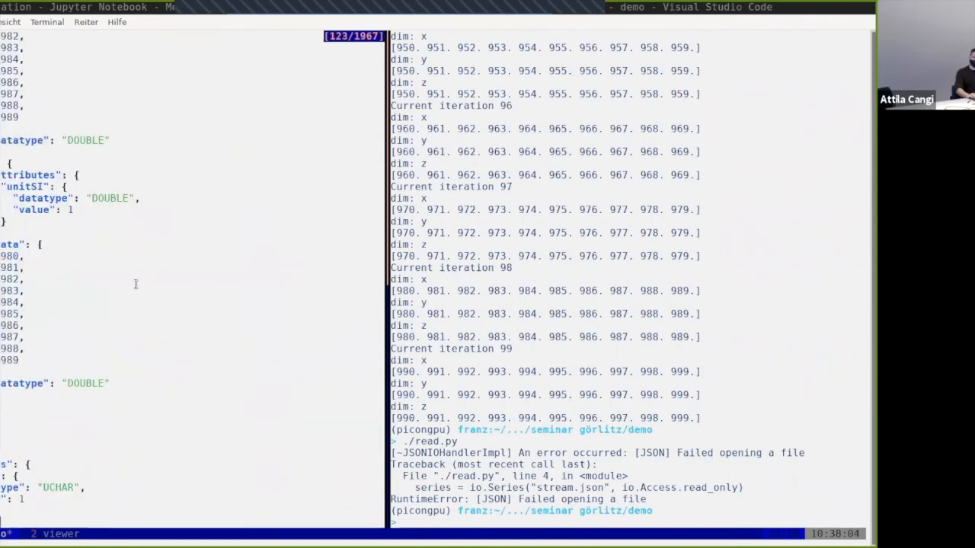
Rerun ./read.py from shell history against the JSON stream and hit the file-opening error.
scroll("down", 3)
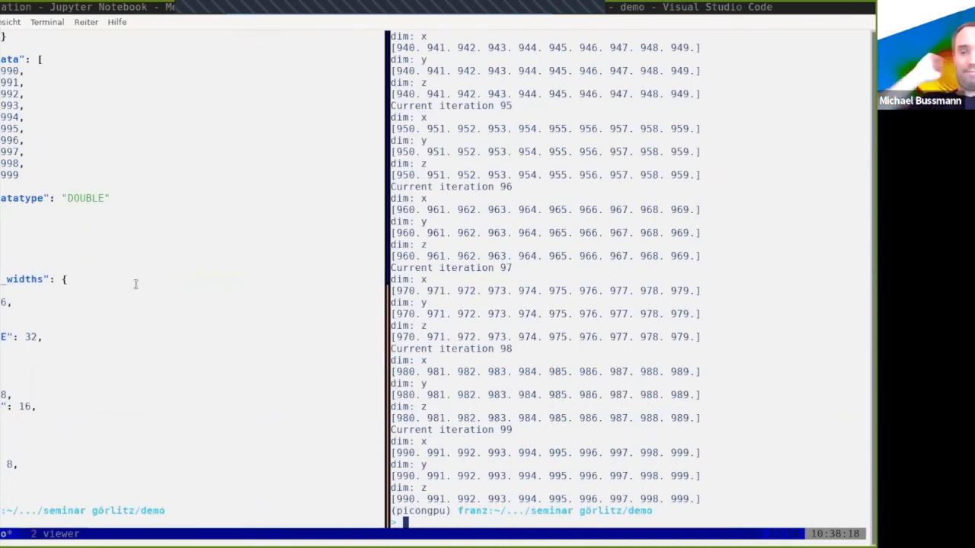
key("ctrl+r")
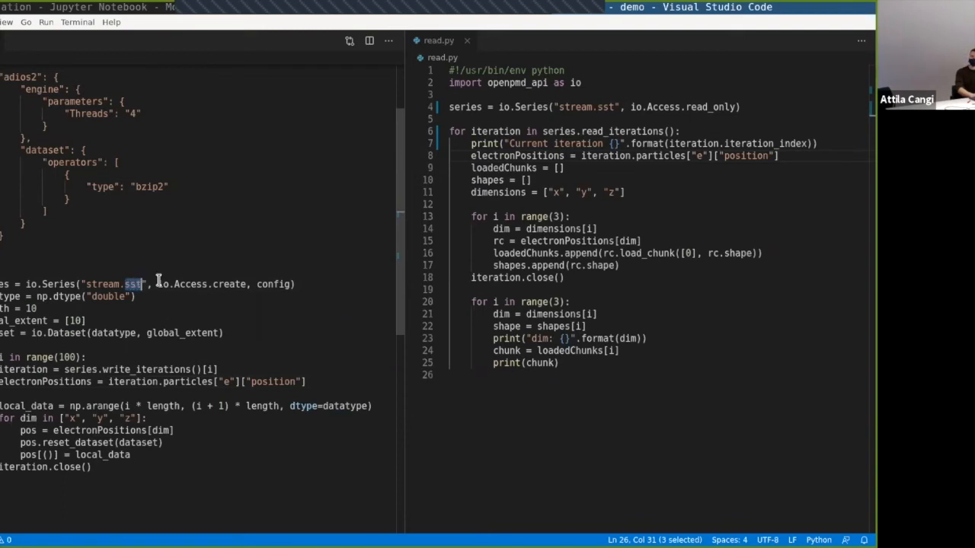
mouse_move(171, 282)
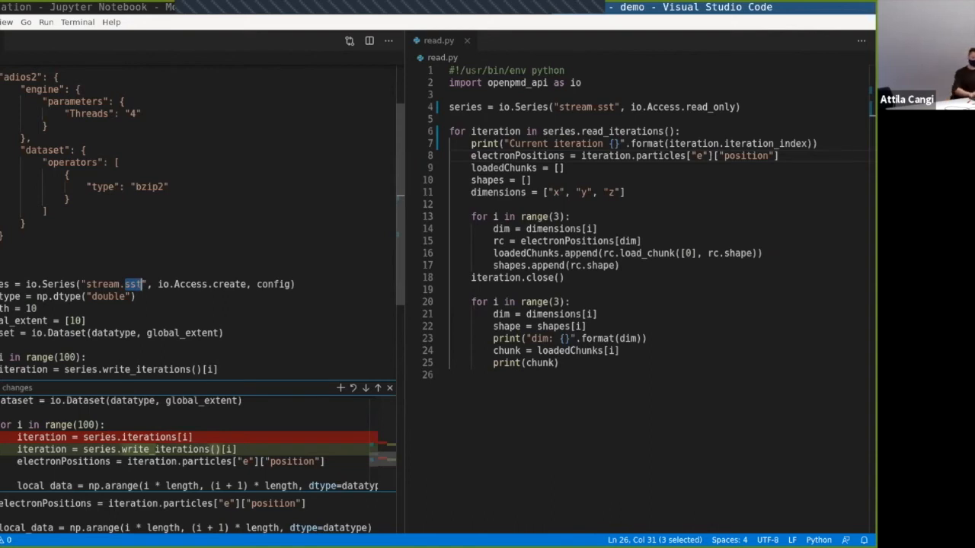
mouse_move(226, 335)
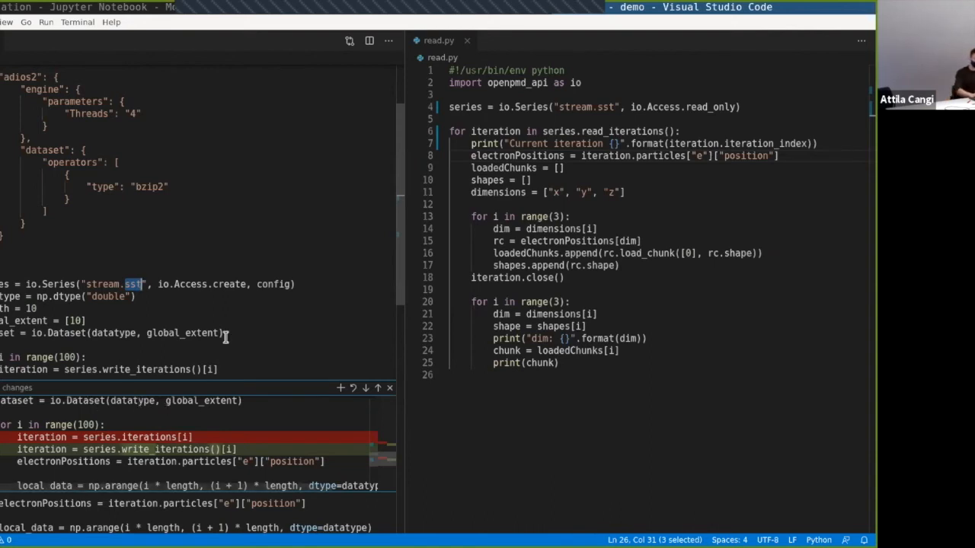
Inspect the writer's changed stream.sst and write_iterations lines in the inline git diff.
scroll("down", 3)
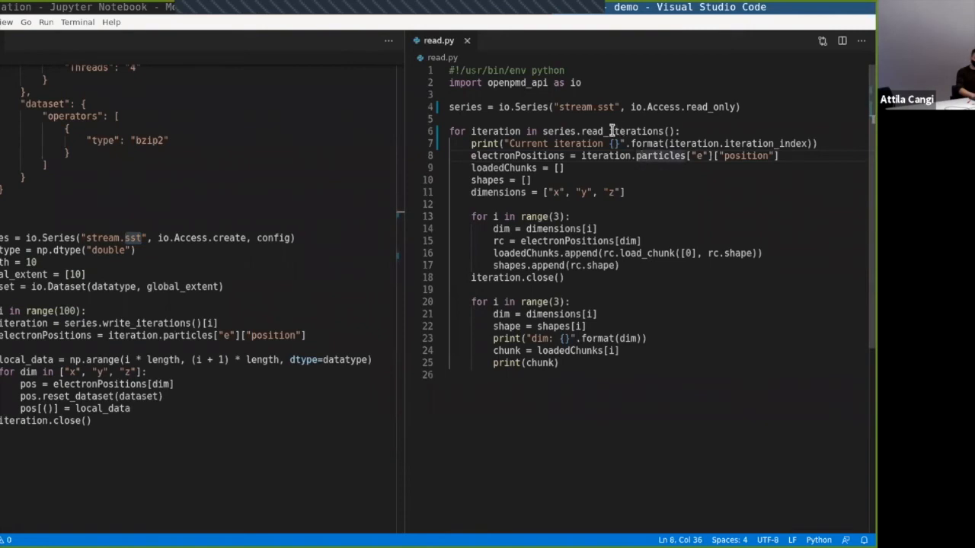
double_click(635, 131)
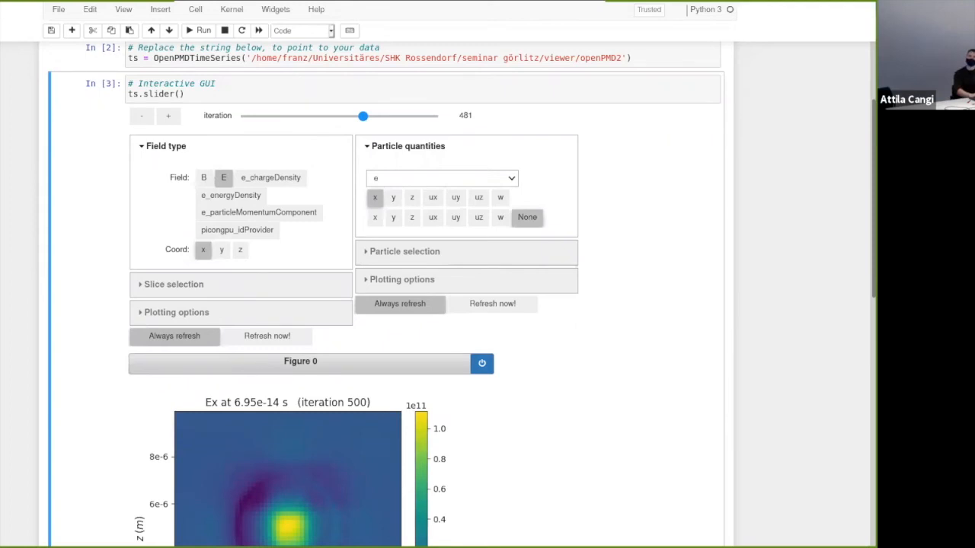
Drag the Iteration slider back through 450 to 350 and view the redrawn Ex plot and particle histogram.
scroll("down", 3)
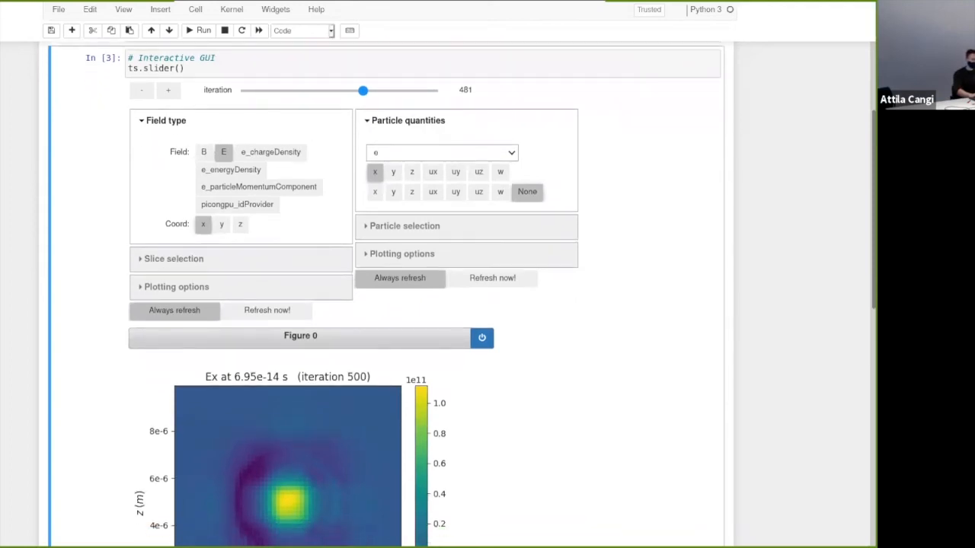
scroll("down", 3)
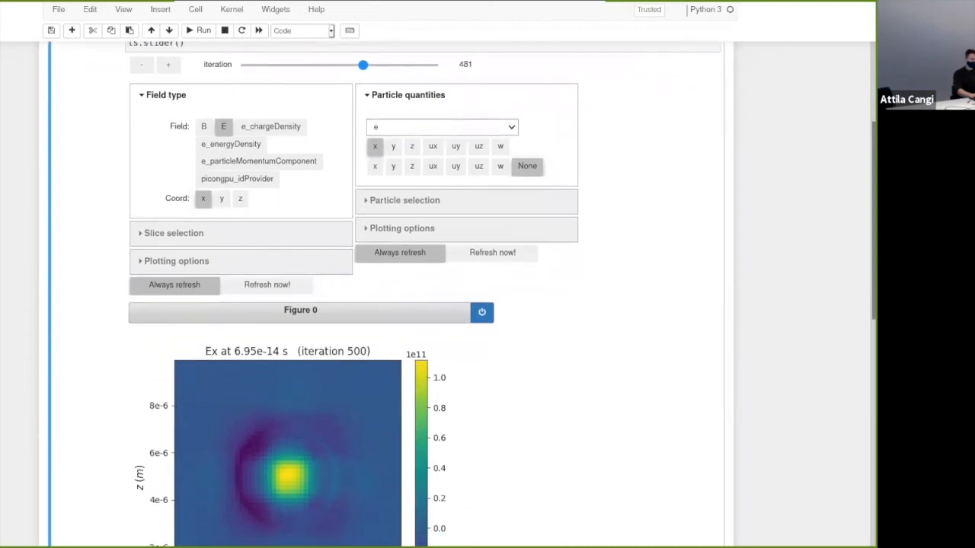
mouse_move(363, 65)
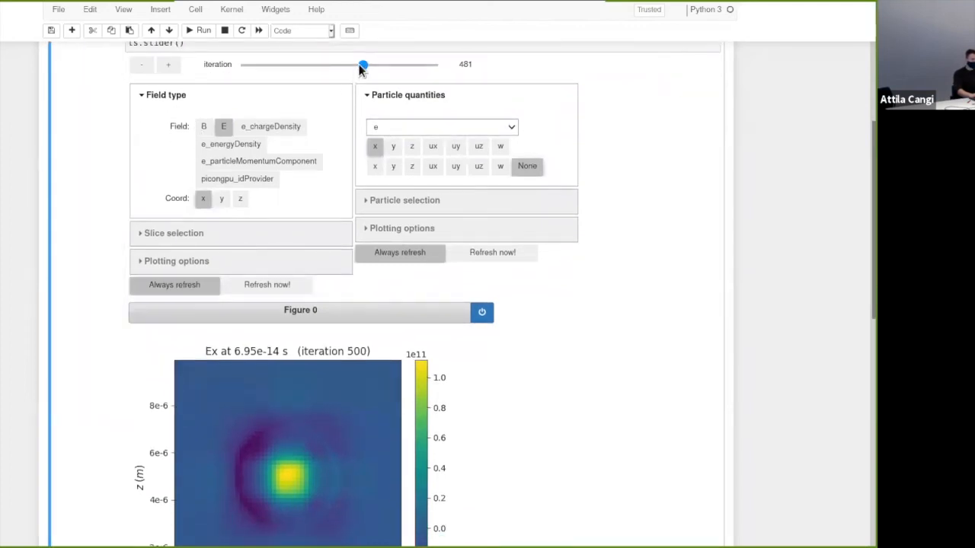
left_click_drag(362, 64, 353, 64)
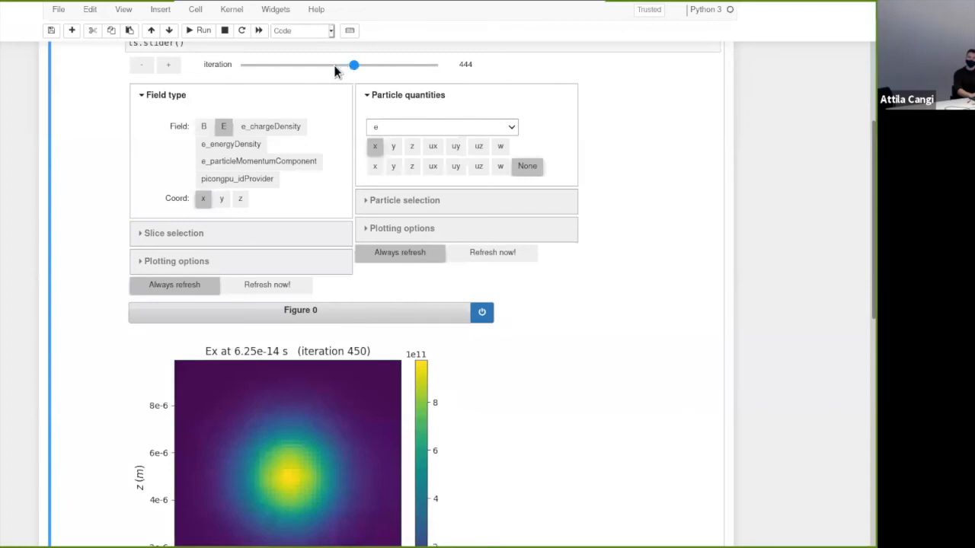
left_click_drag(353, 64, 335, 64)
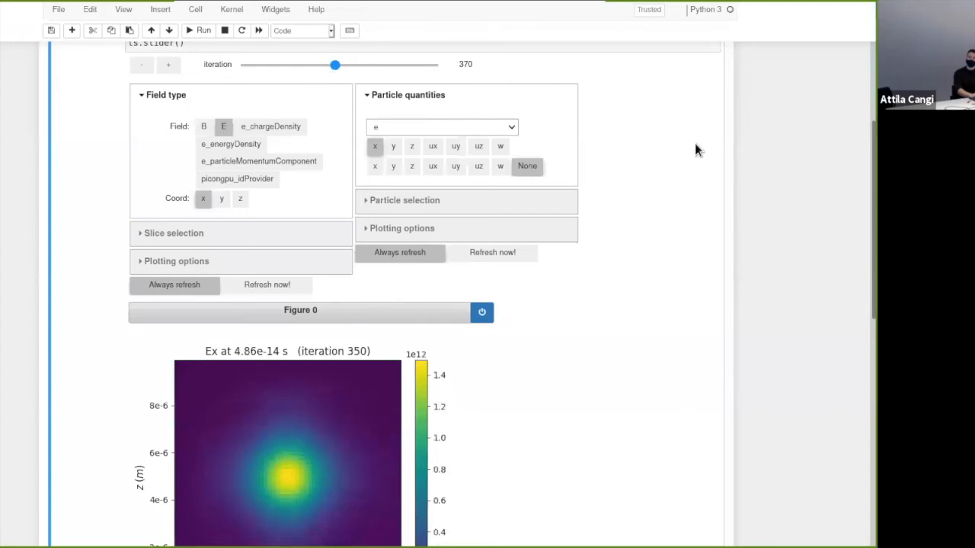
scroll("down", 3)
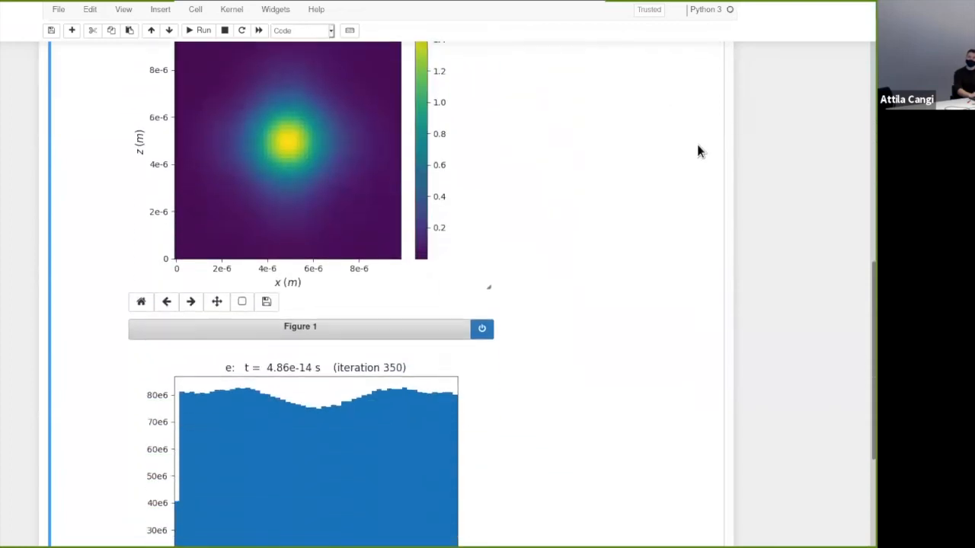
scroll("down", 3)
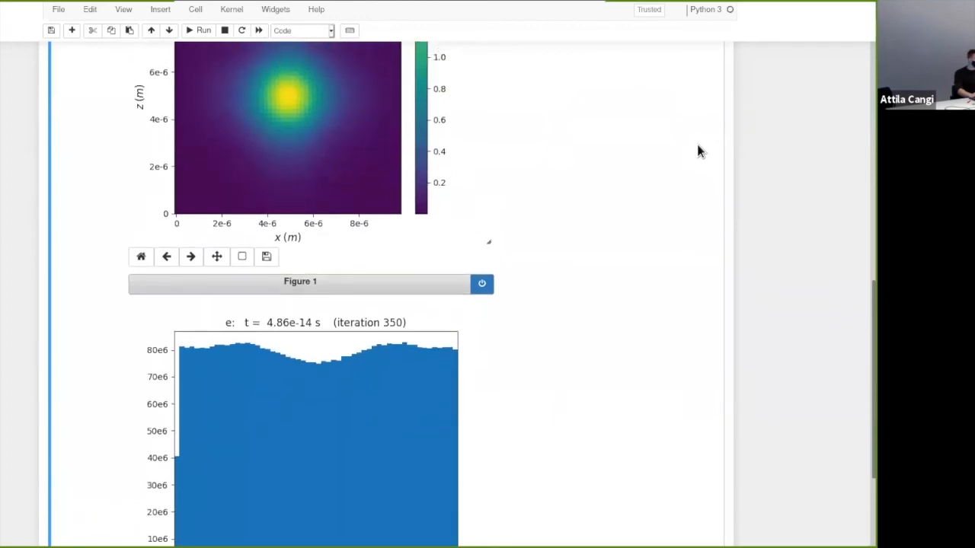
scroll("down", 3)
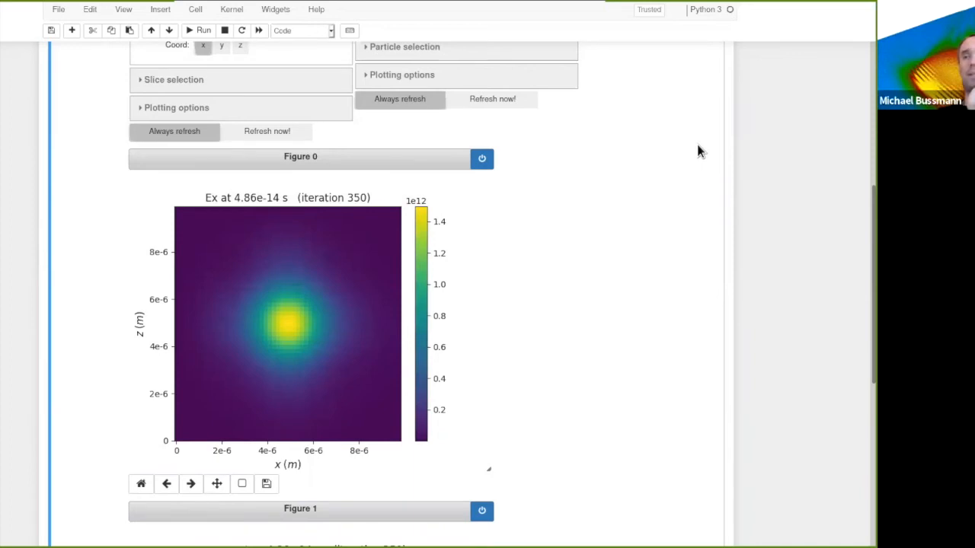
mouse_move(818, 169)
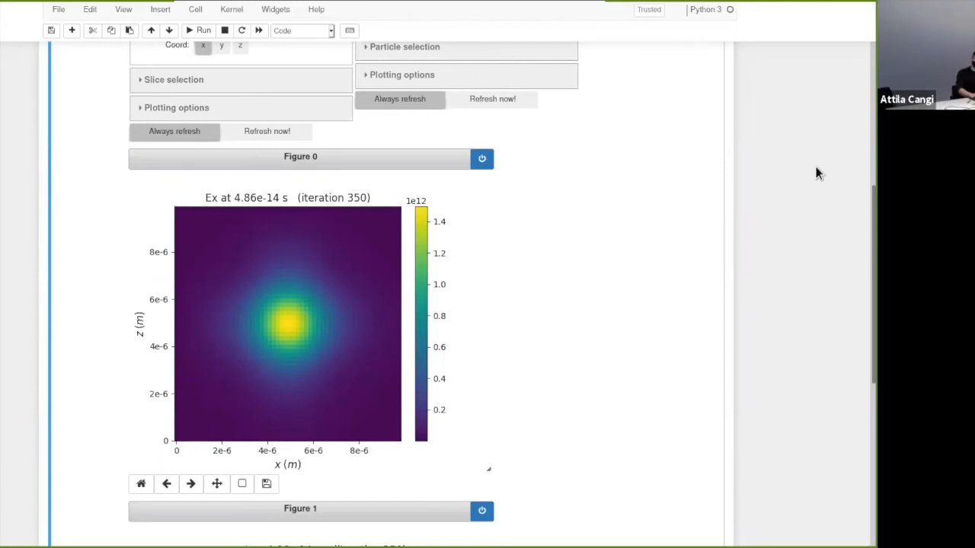
Expand the Particle selection filters and choose z as the particle quantity to plot.
scroll("down", 3)
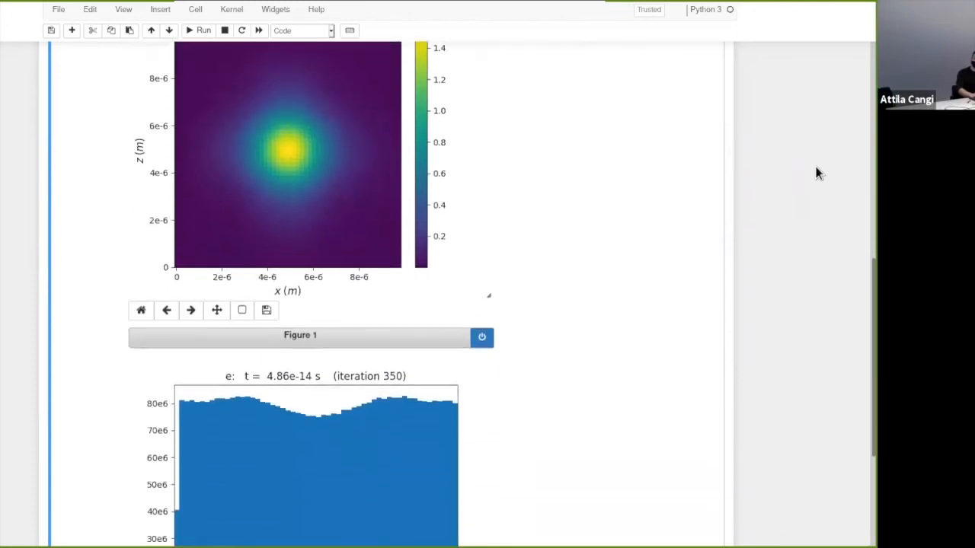
scroll("down", 3)
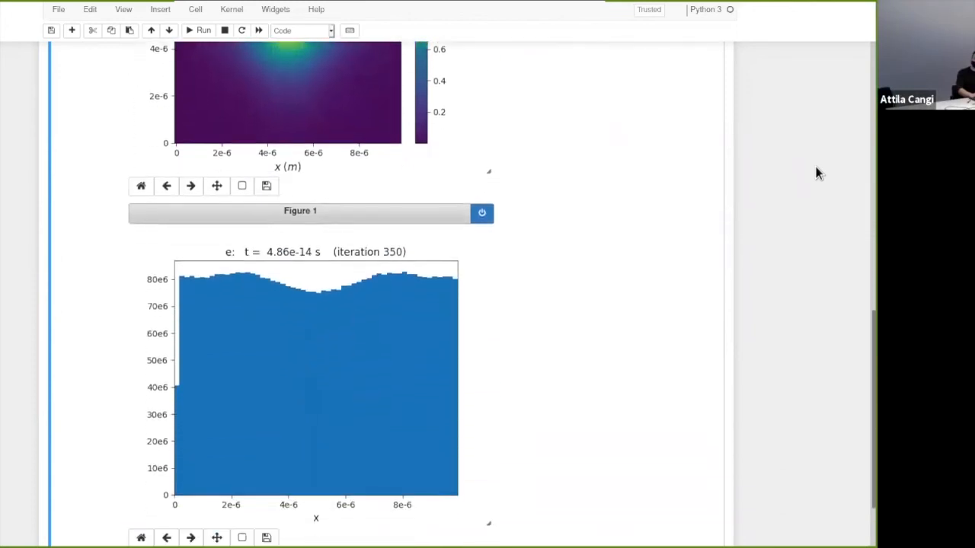
scroll("down", 3)
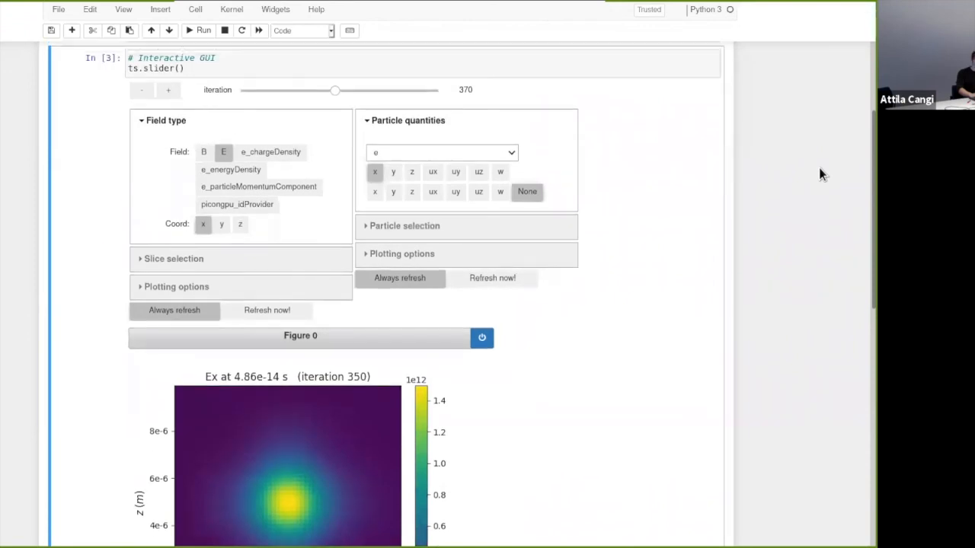
mouse_move(551, 137)
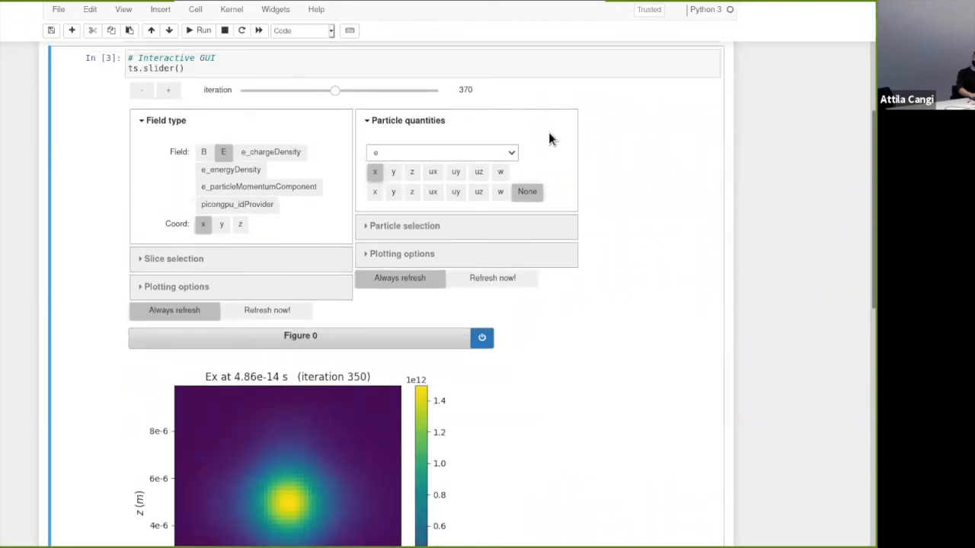
left_click(442, 152)
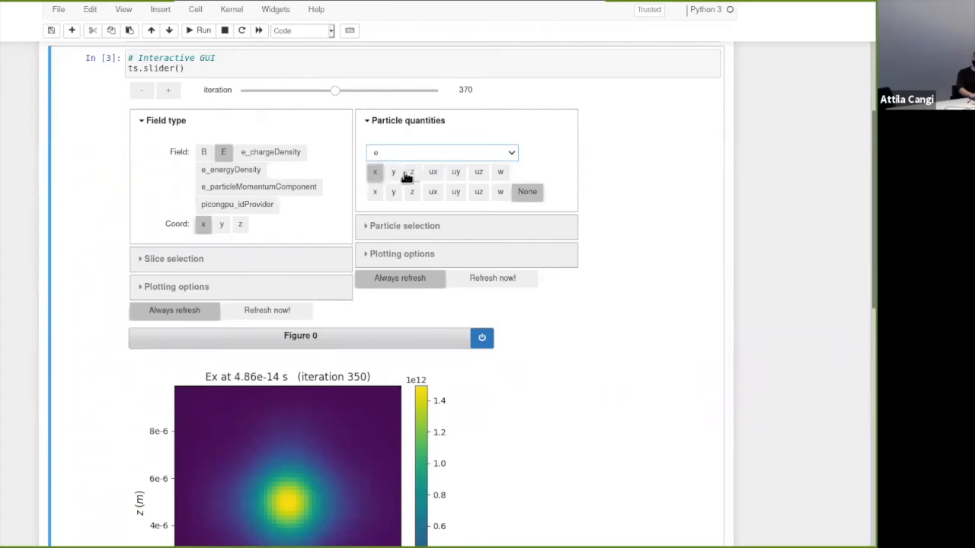
left_click(411, 170)
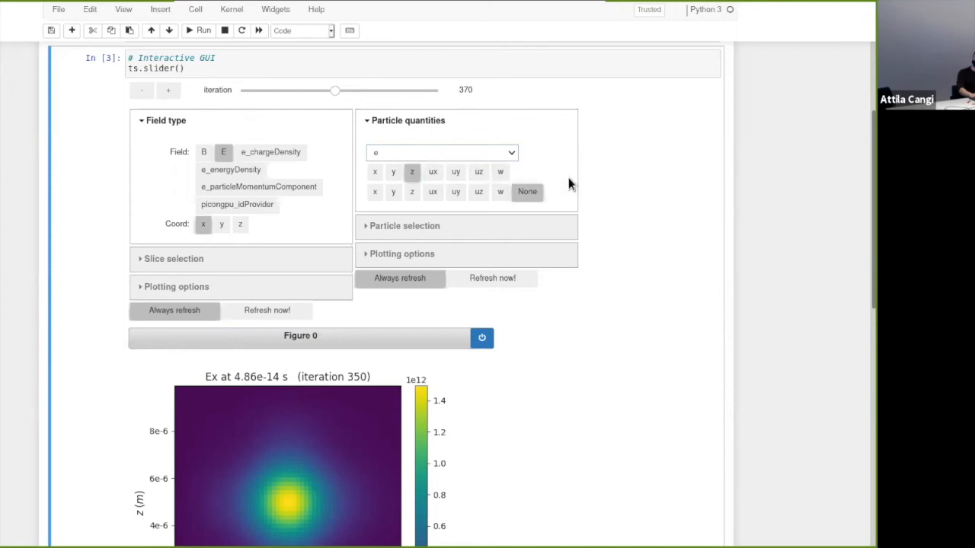
mouse_move(677, 166)
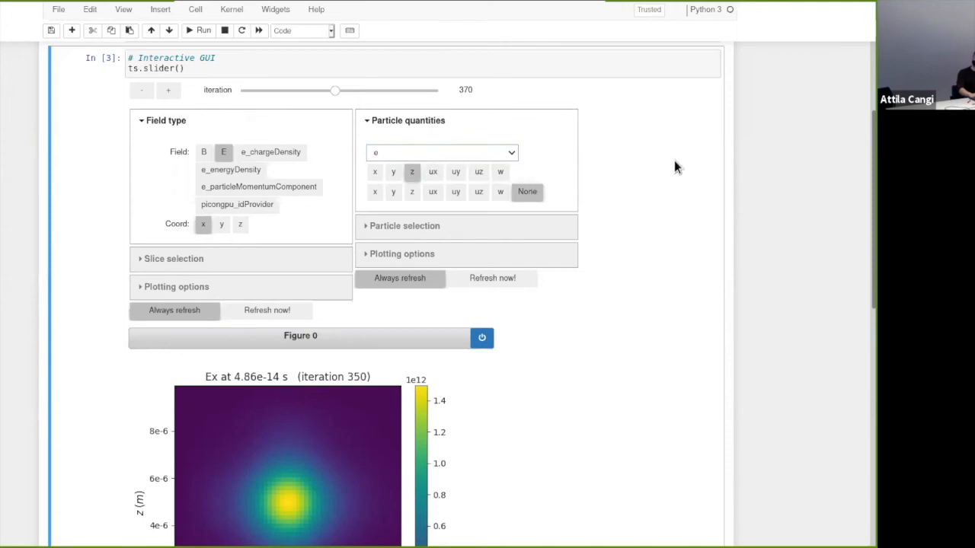
mouse_move(487, 222)
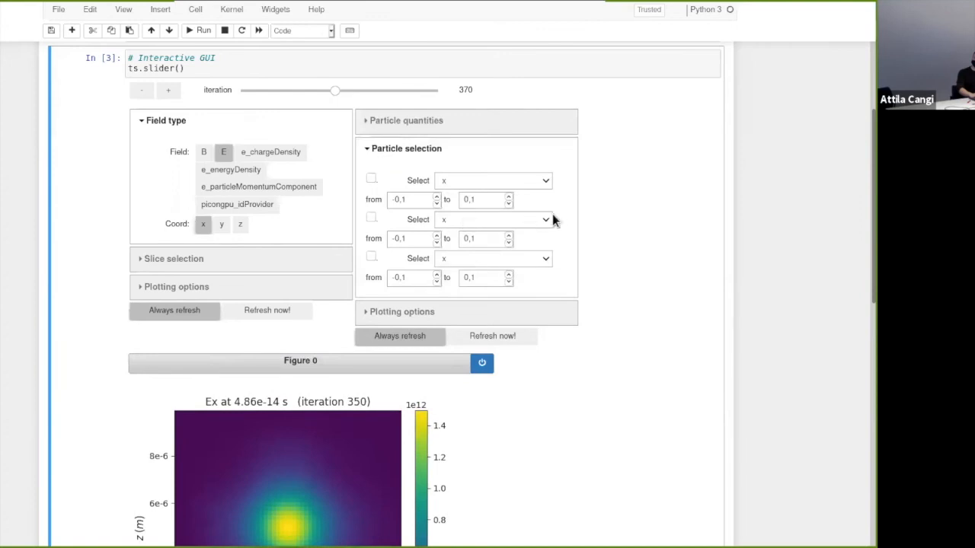
mouse_move(615, 230)
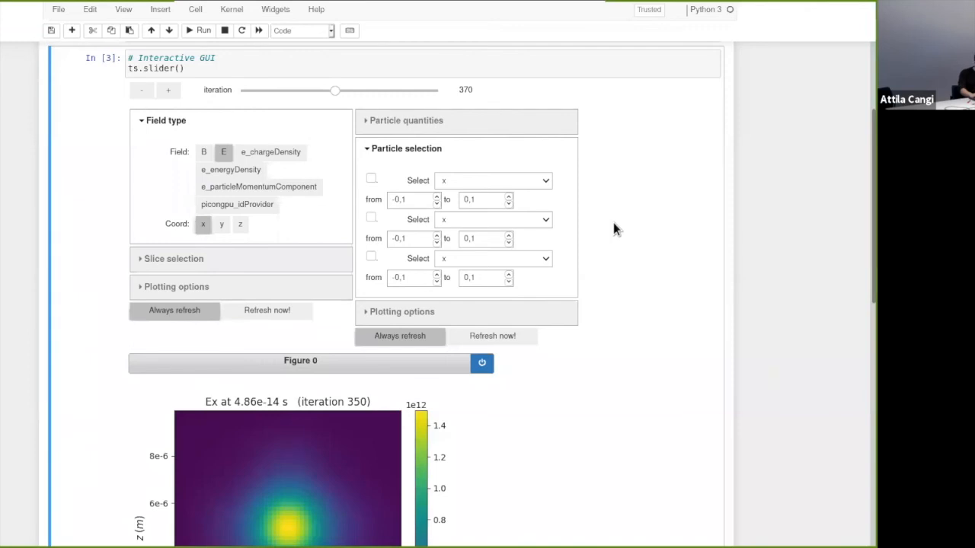
mouse_move(487, 105)
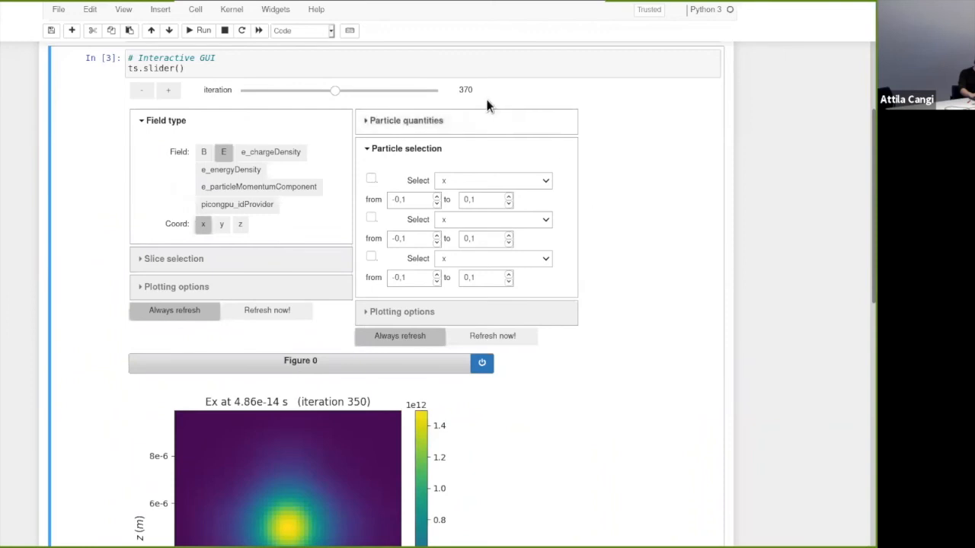
mouse_move(445, 116)
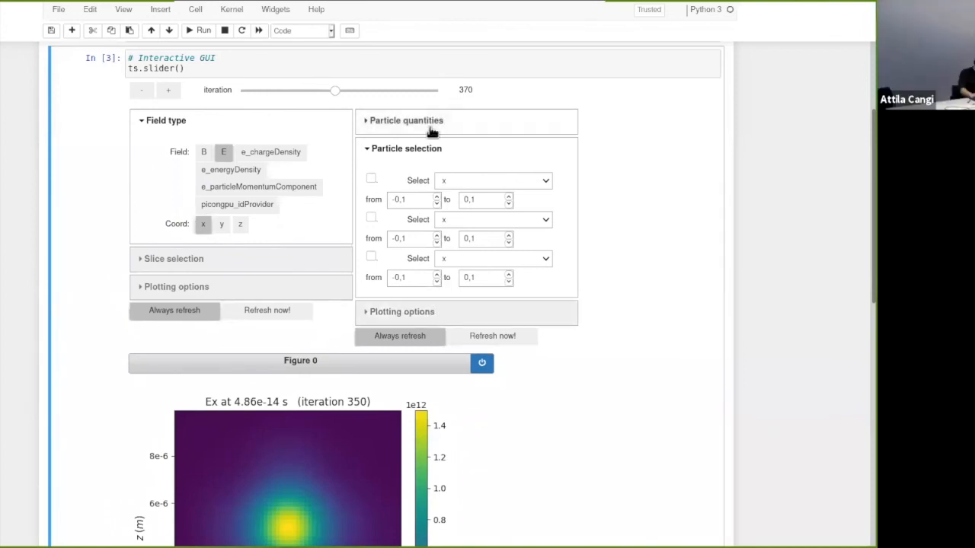
Expand the Particle quantities header so x, y, z, ux, uy, uz, w are listed.
left_click(405, 120)
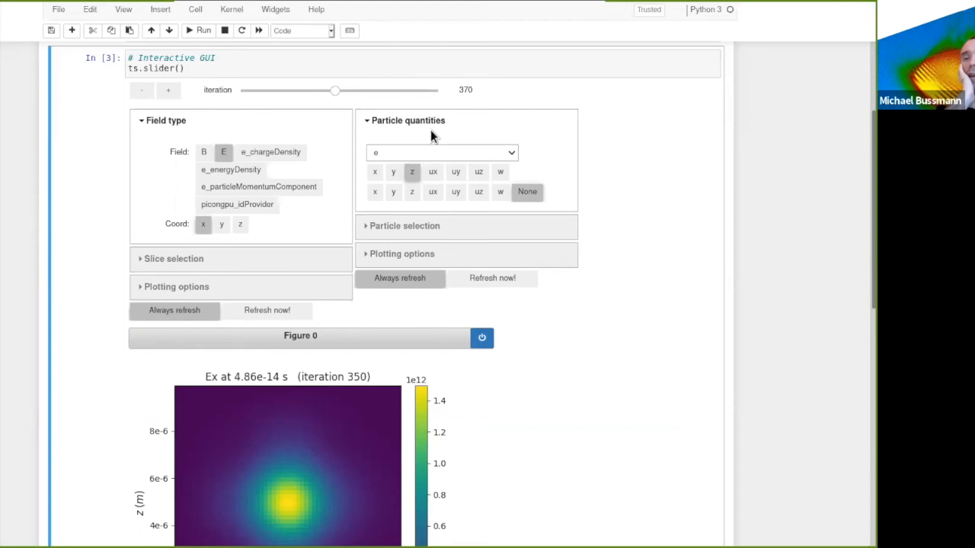
mouse_move(439, 131)
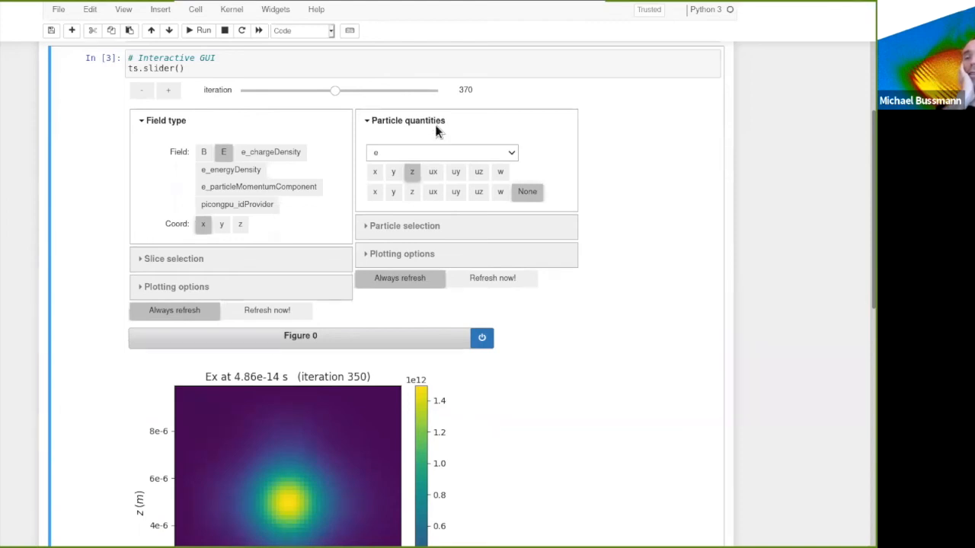
mouse_move(786, 166)
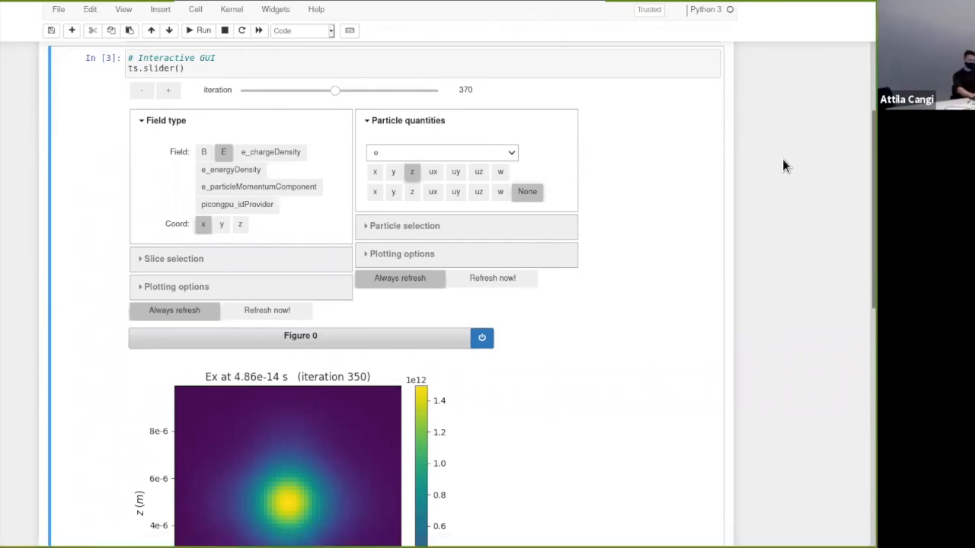
mouse_move(783, 170)
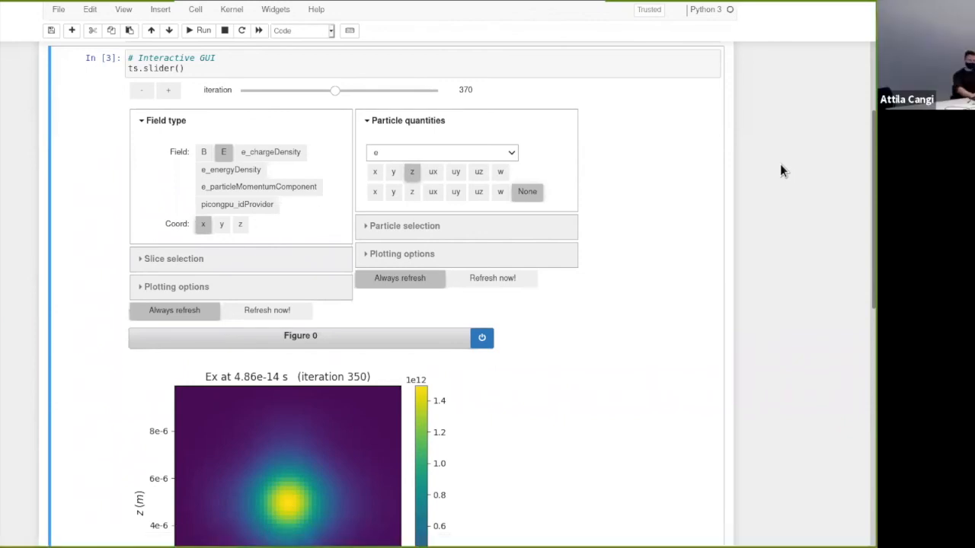
mouse_move(585, 221)
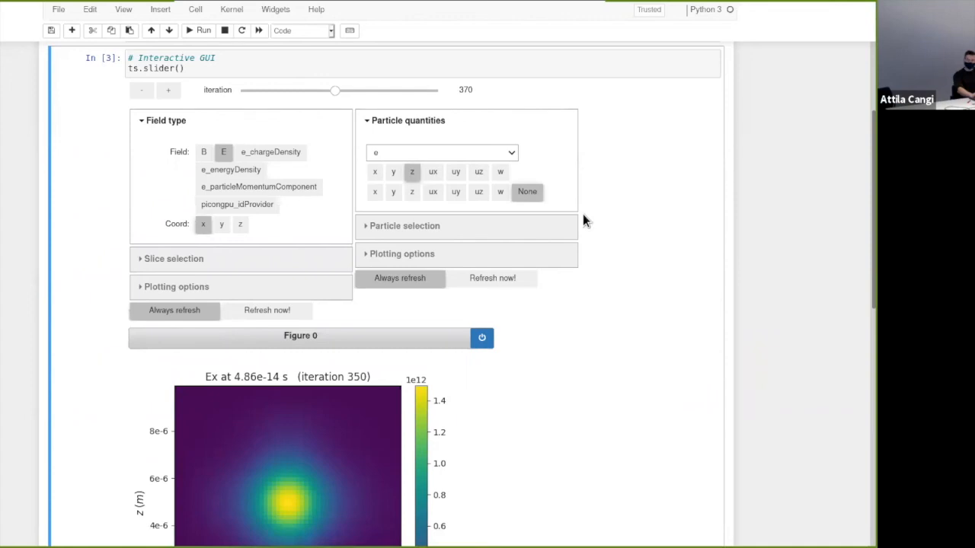
mouse_move(516, 226)
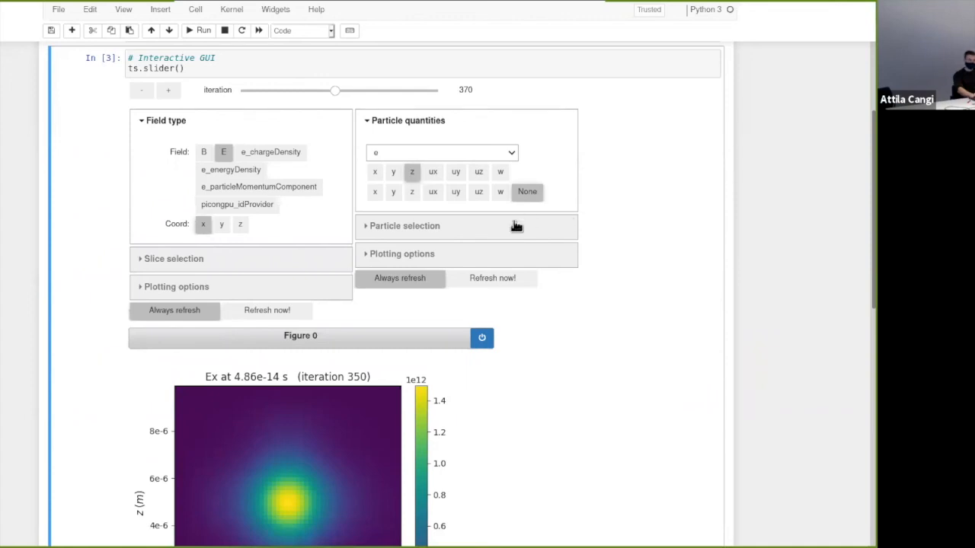
left_click(406, 226)
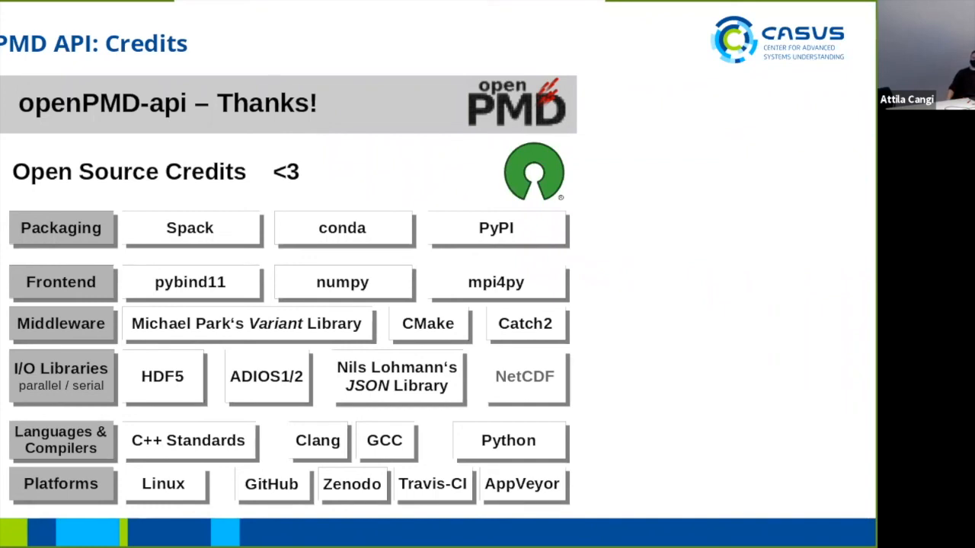
Advance to the slide listing openPMD powered projects and users.
key("right")
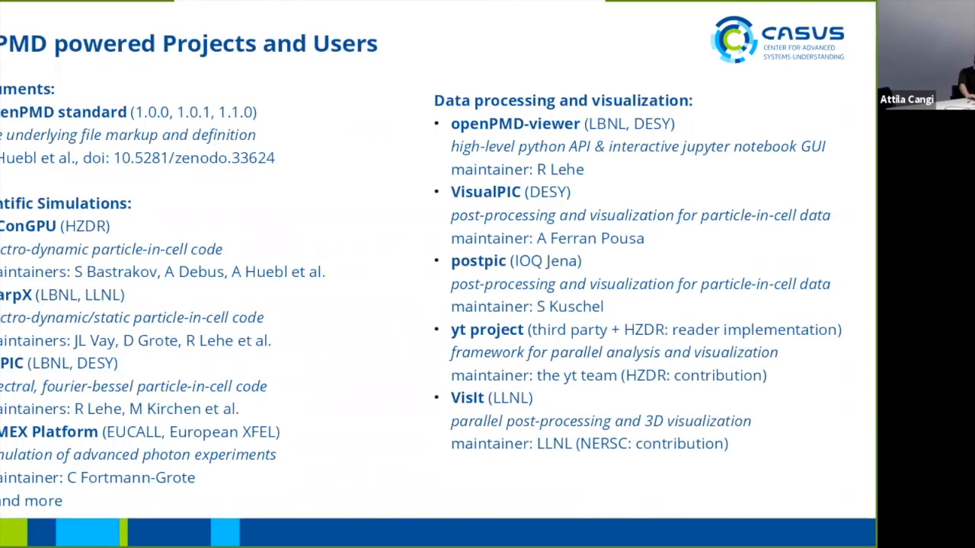